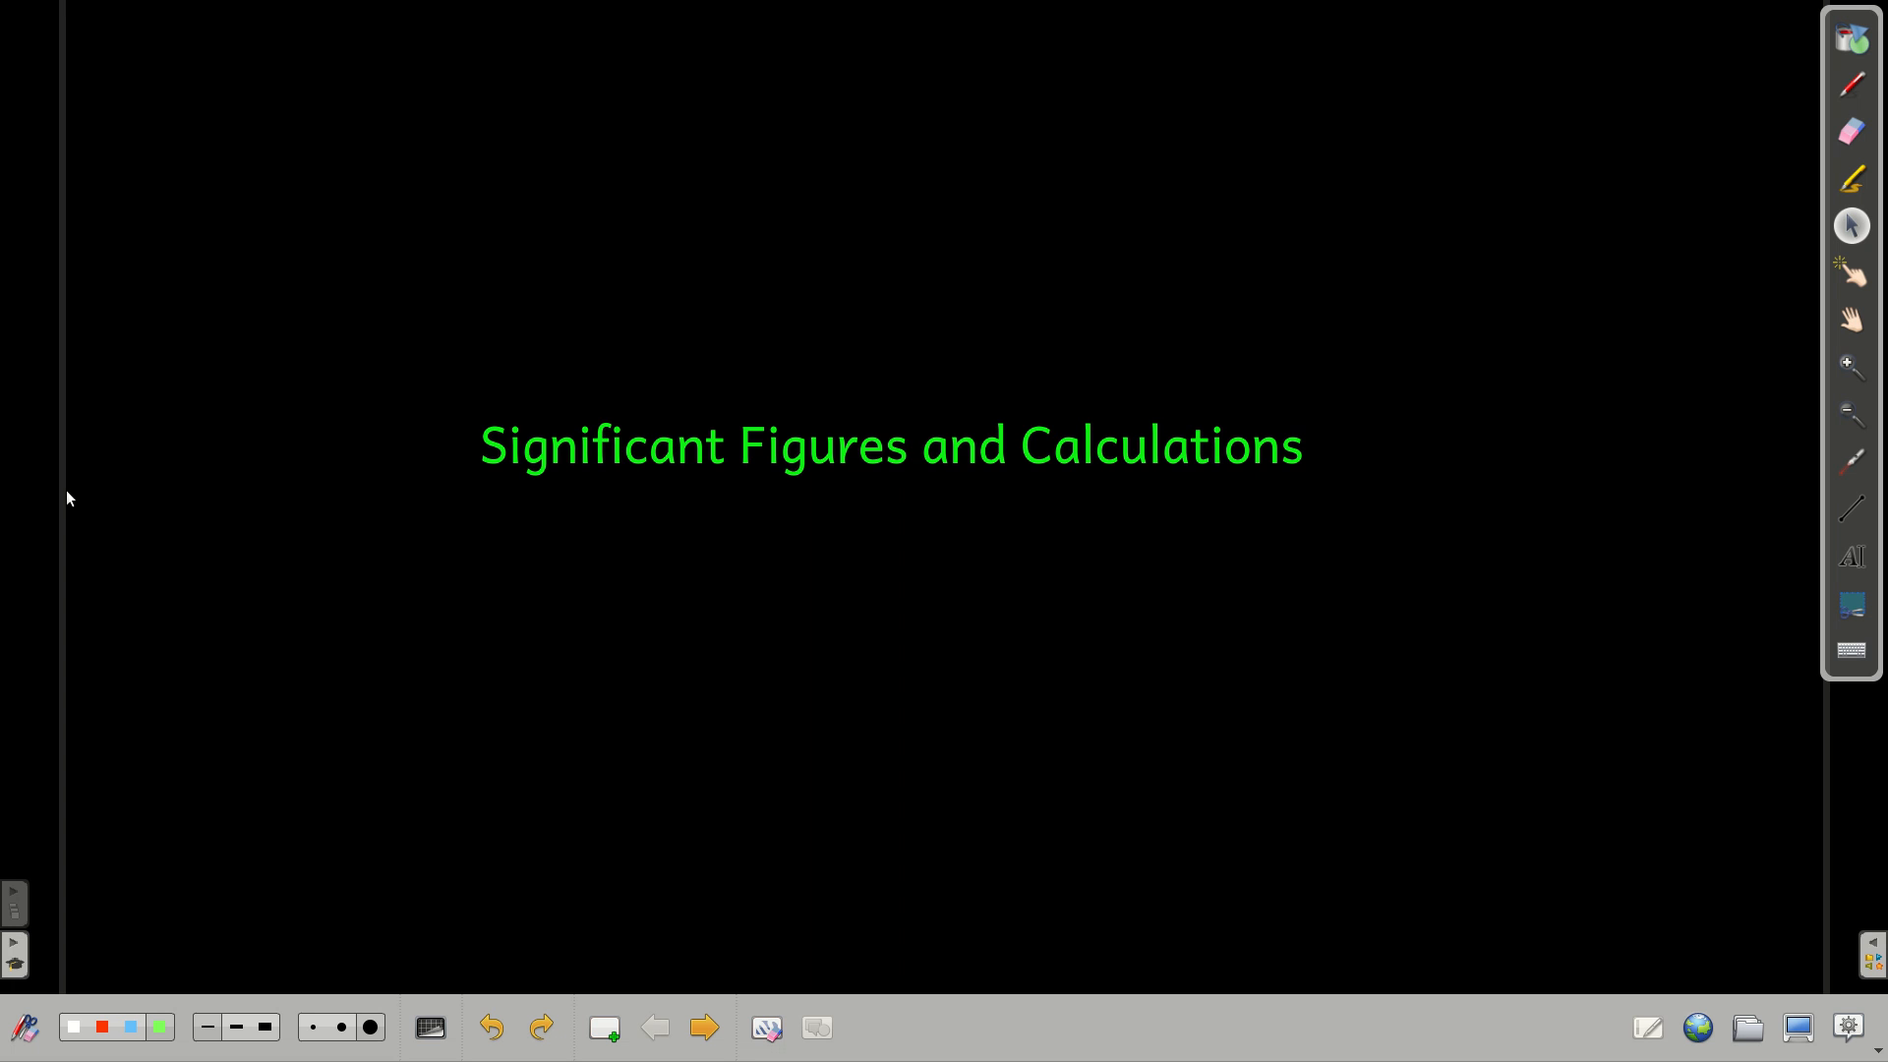
{"action": "mouse_move", "coordinate": [331, 753]}
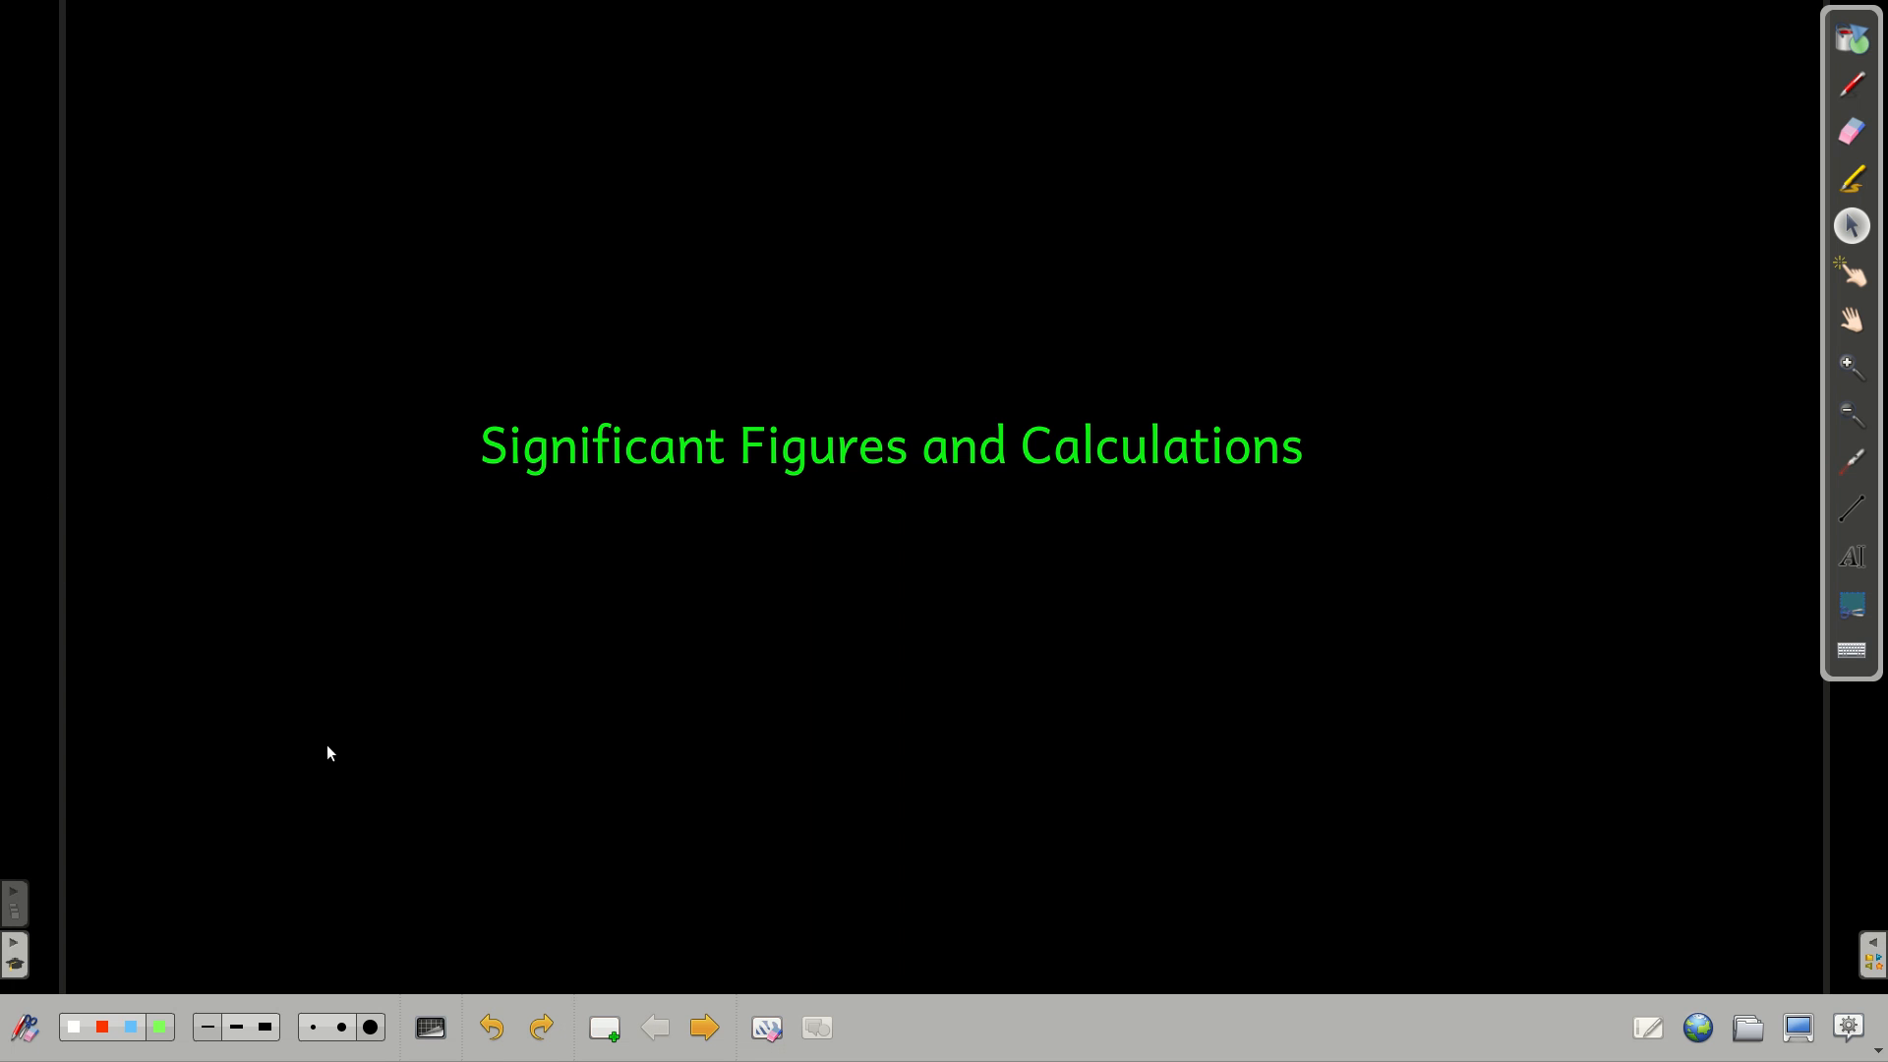
Advance to the lesson's second page listing which digits count as significant.
{"action": "left_click", "coordinate": [704, 1026]}
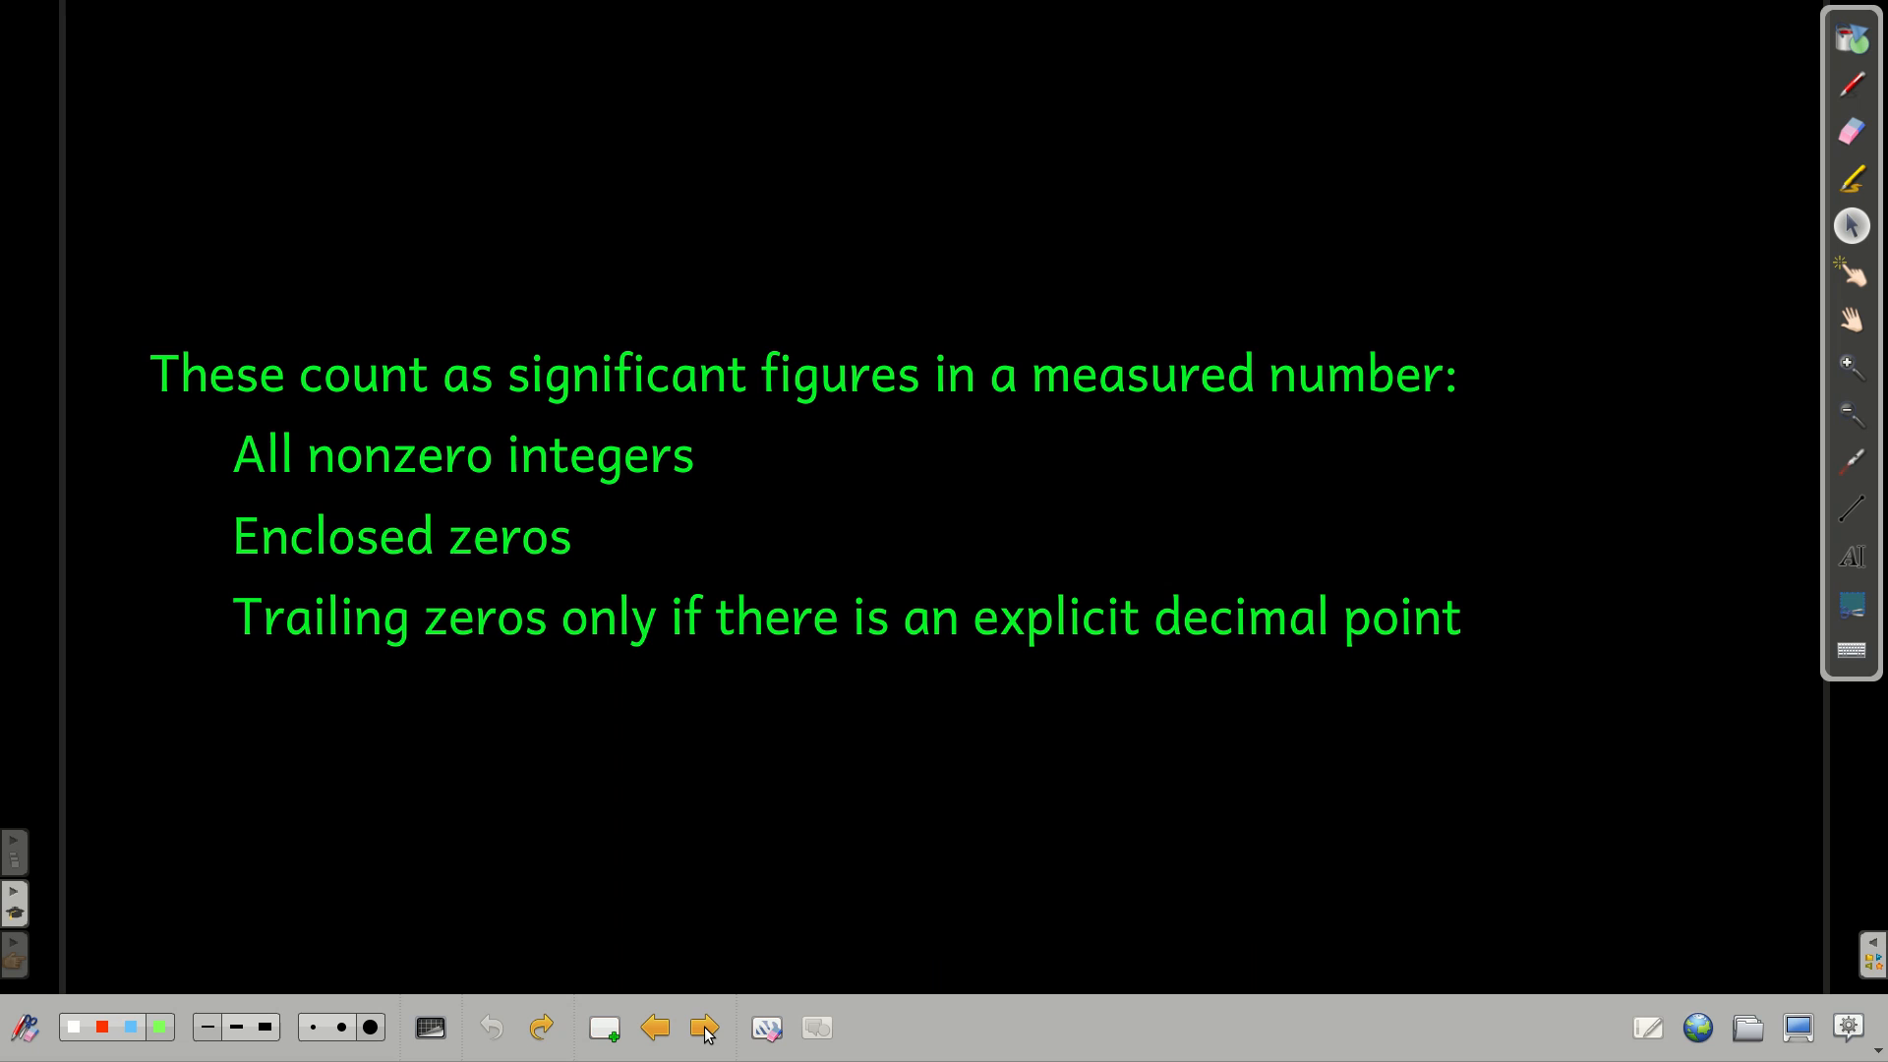
{"action": "mouse_move", "coordinate": [706, 1029]}
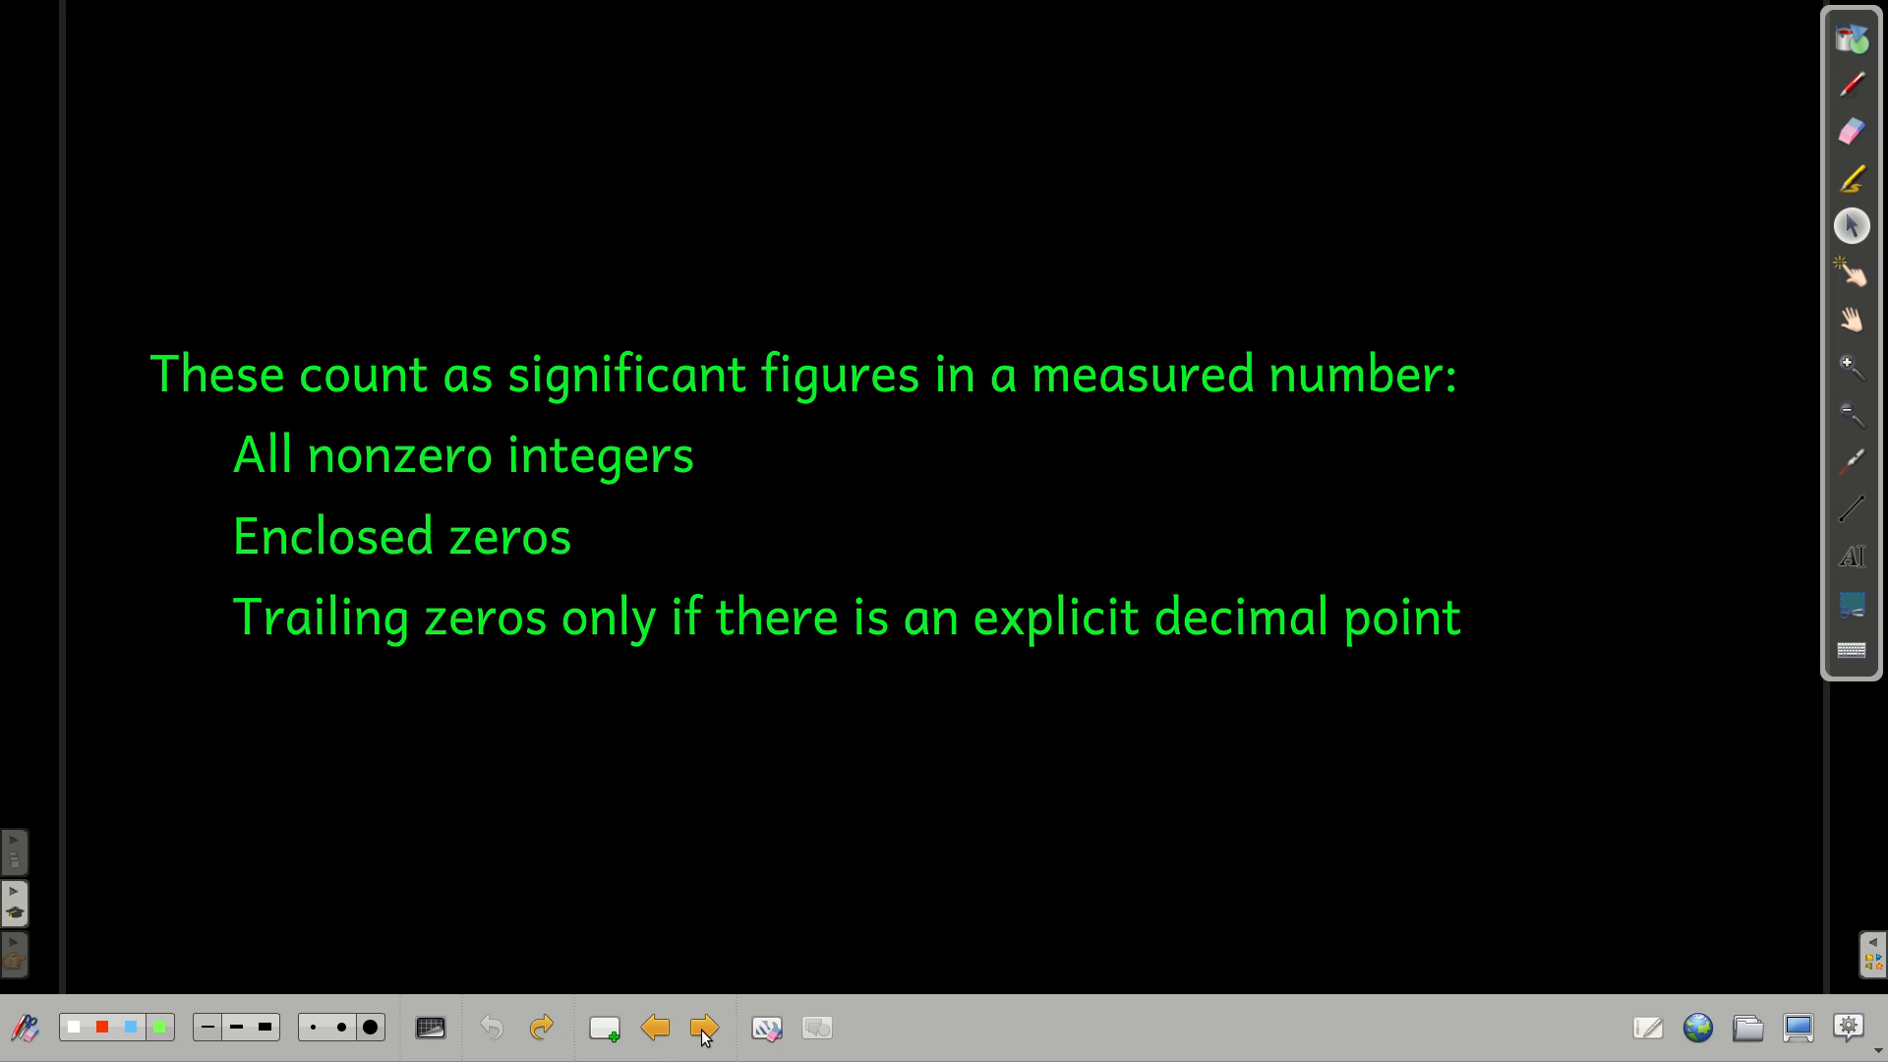
Step past the 'do not count' page to the final page showing 0.0100230 g.
{"action": "left_click", "coordinate": [704, 1027]}
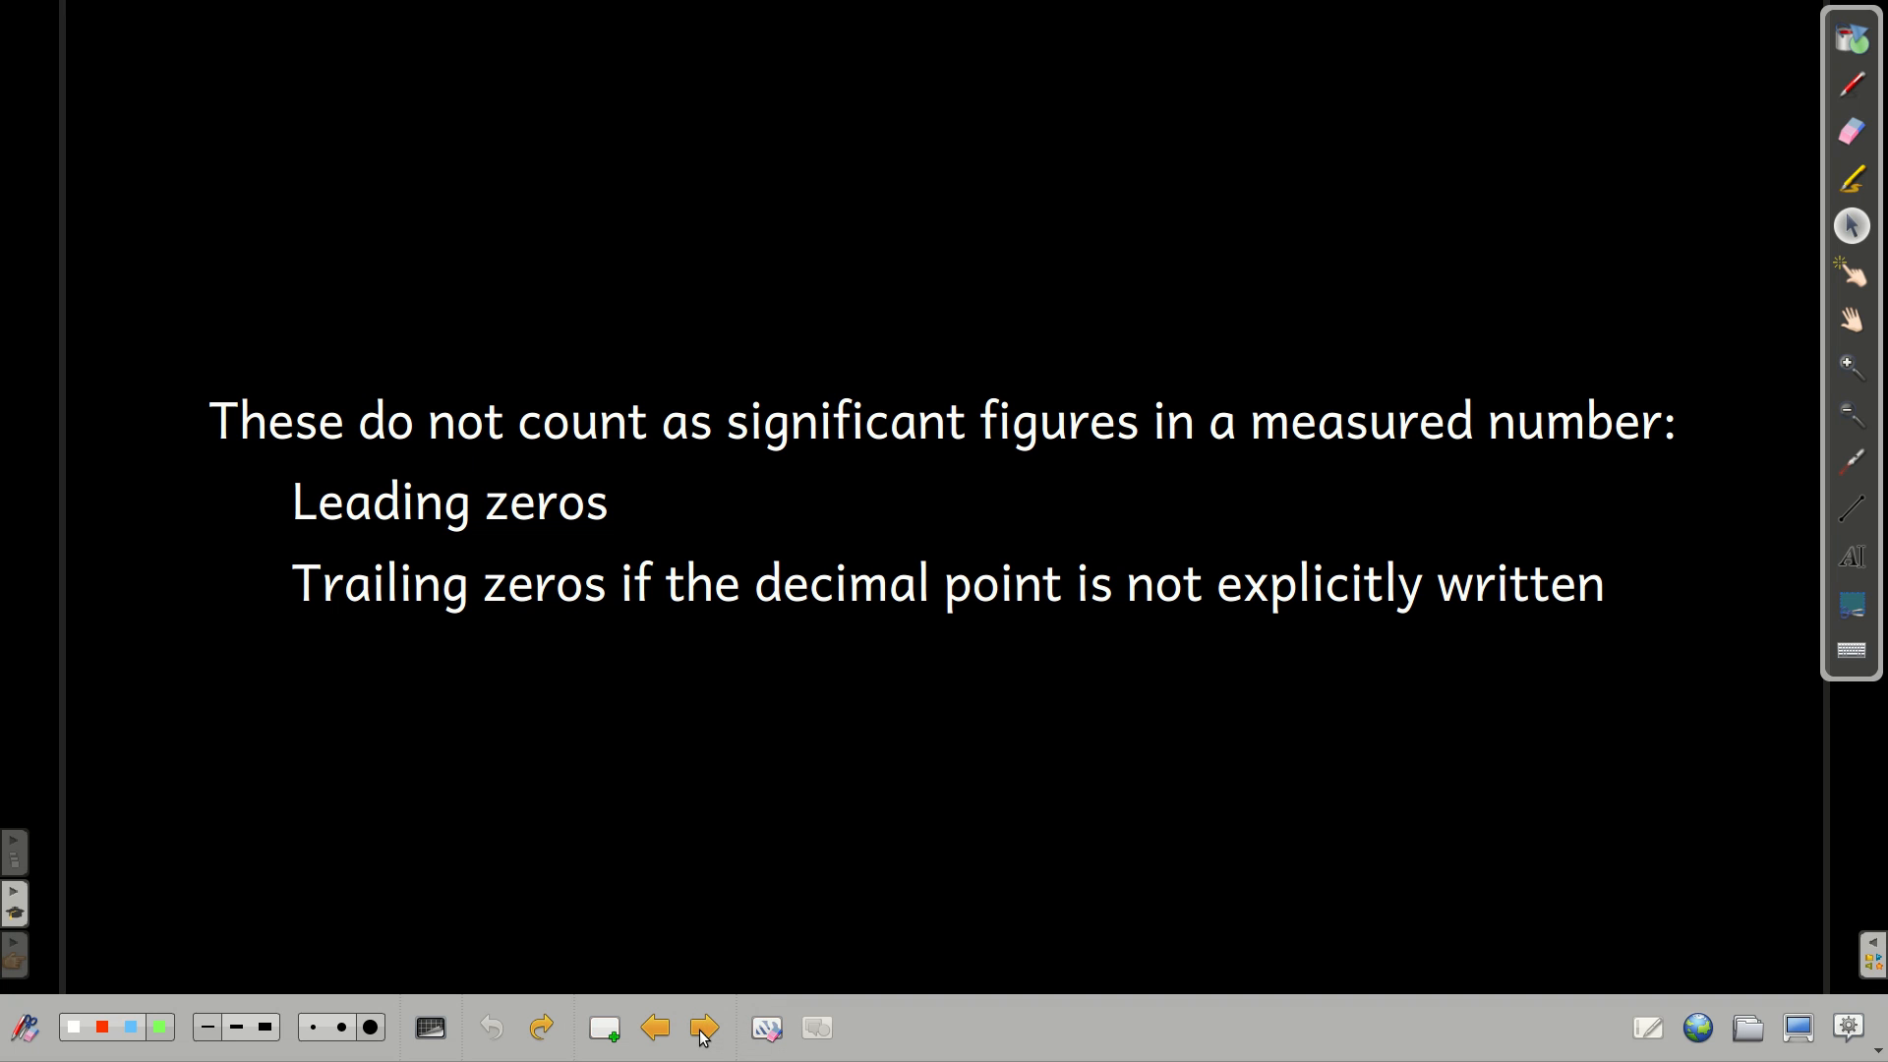
{"action": "left_click", "coordinate": [704, 1027]}
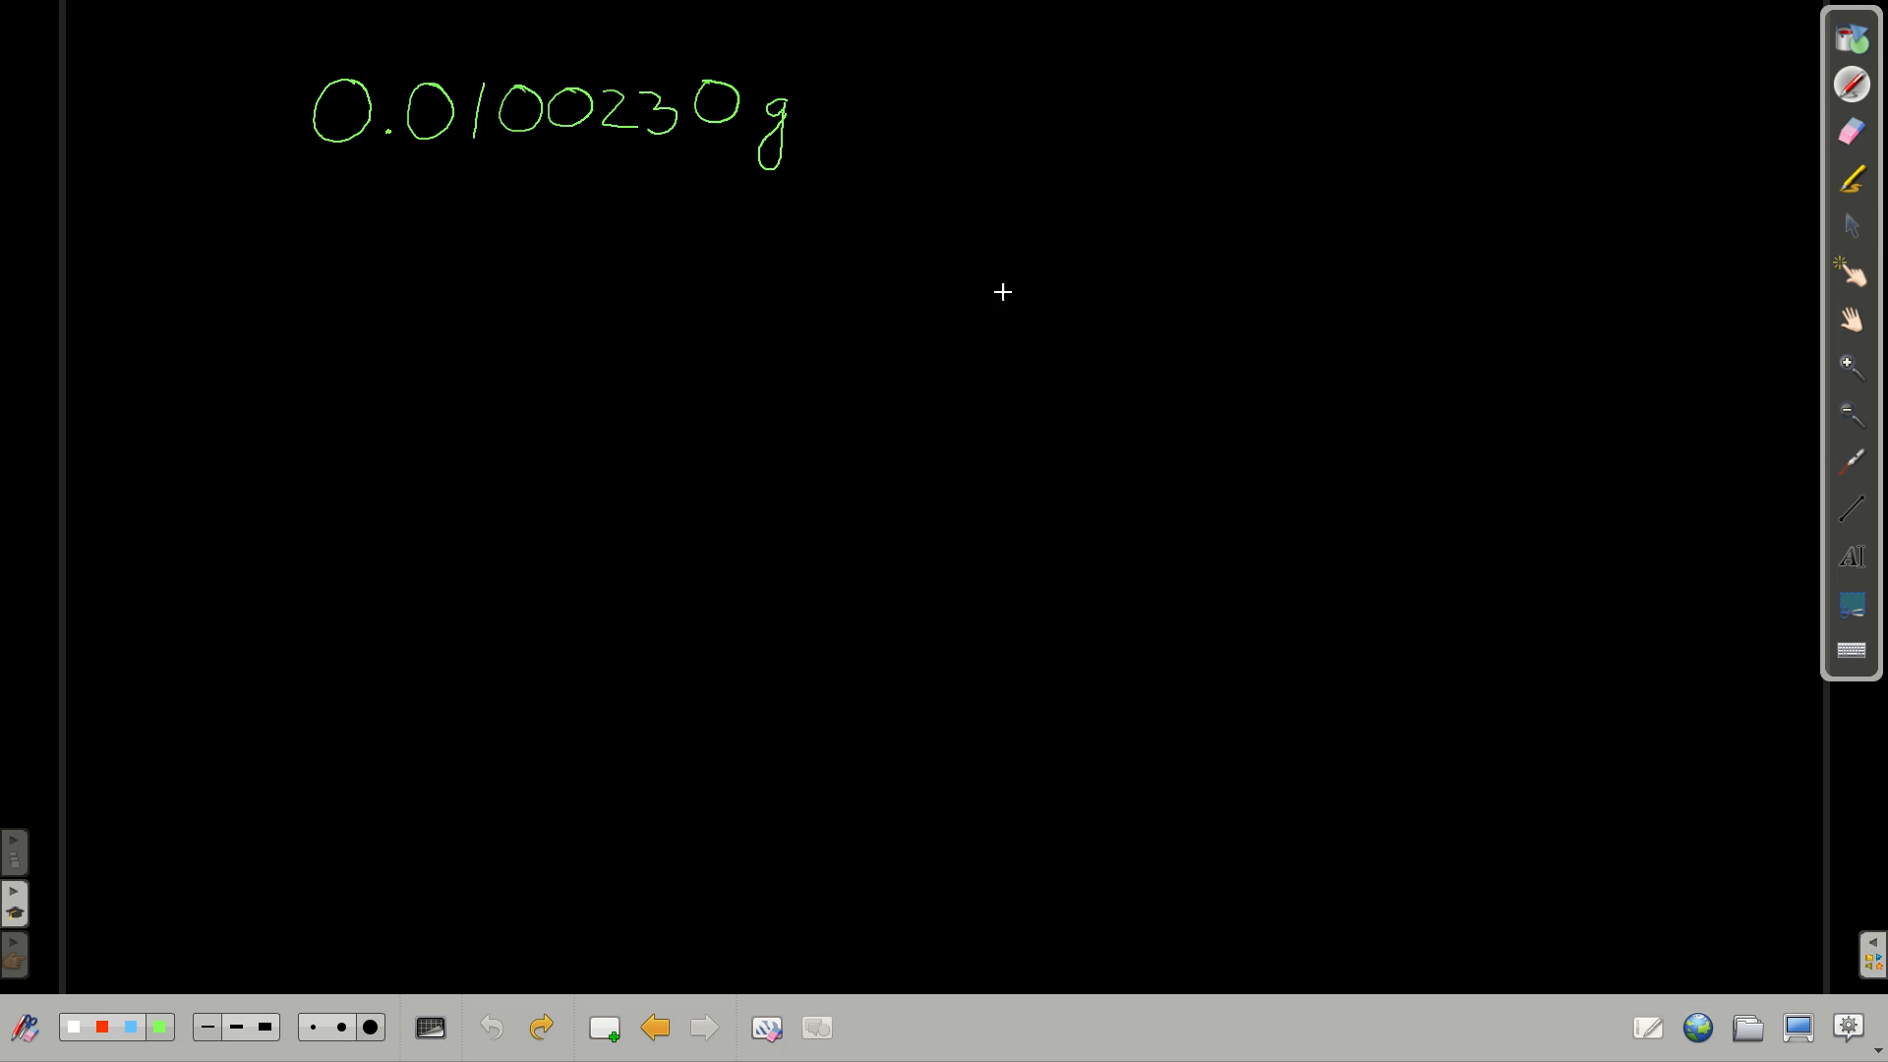
{"action": "mouse_move", "coordinate": [643, 234]}
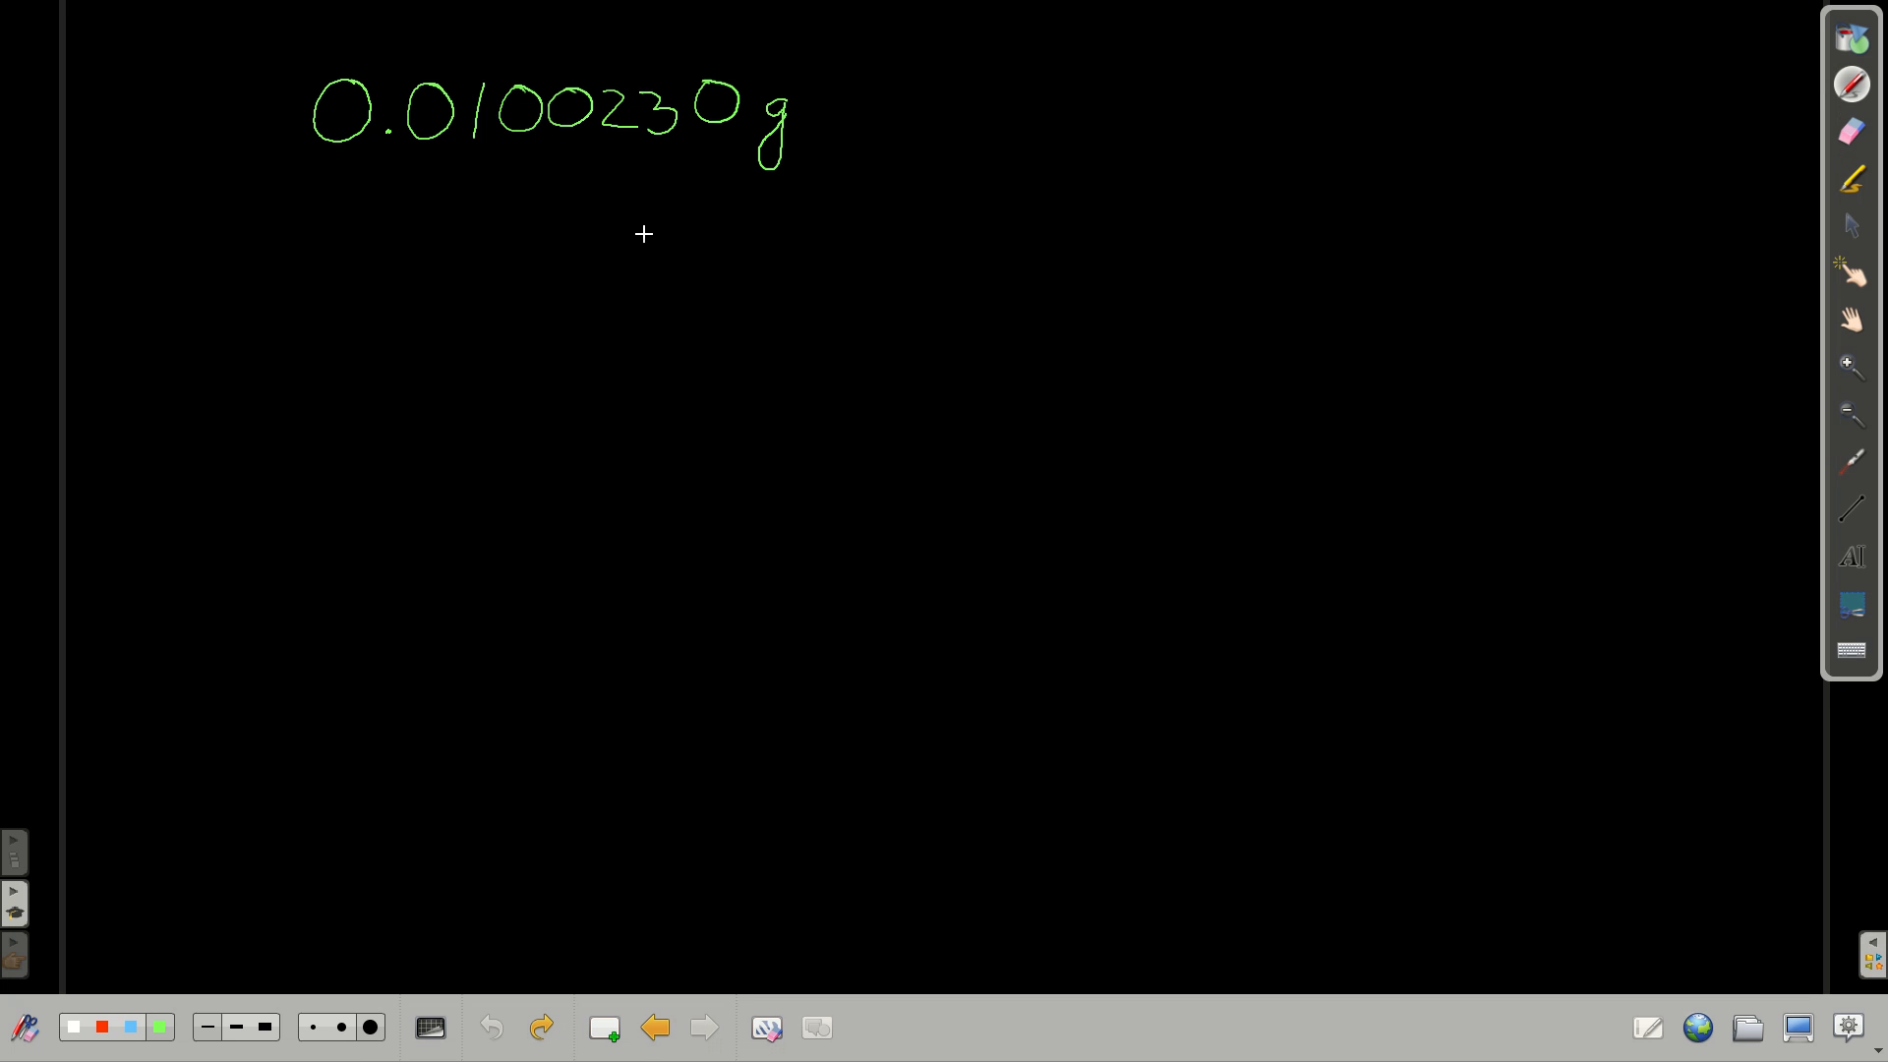
{"action": "mouse_move", "coordinate": [611, 146]}
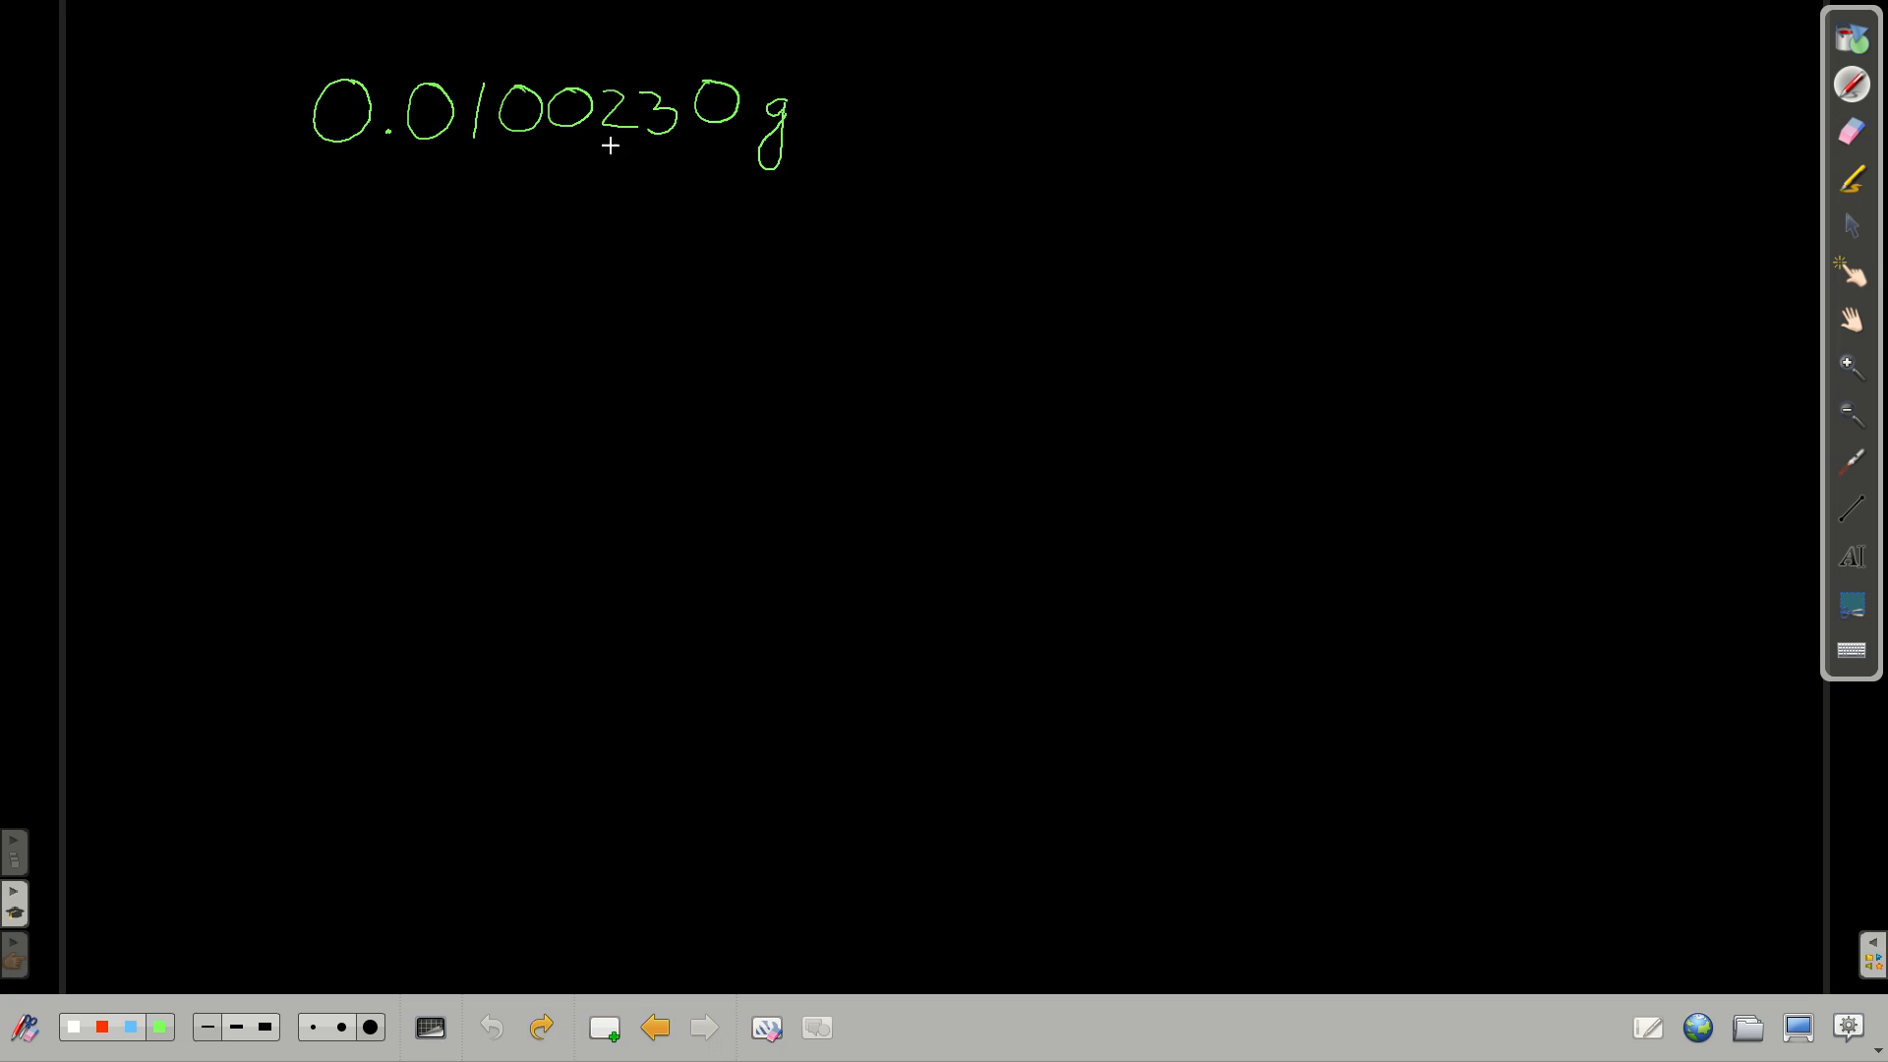
{"action": "mouse_move", "coordinate": [773, 286]}
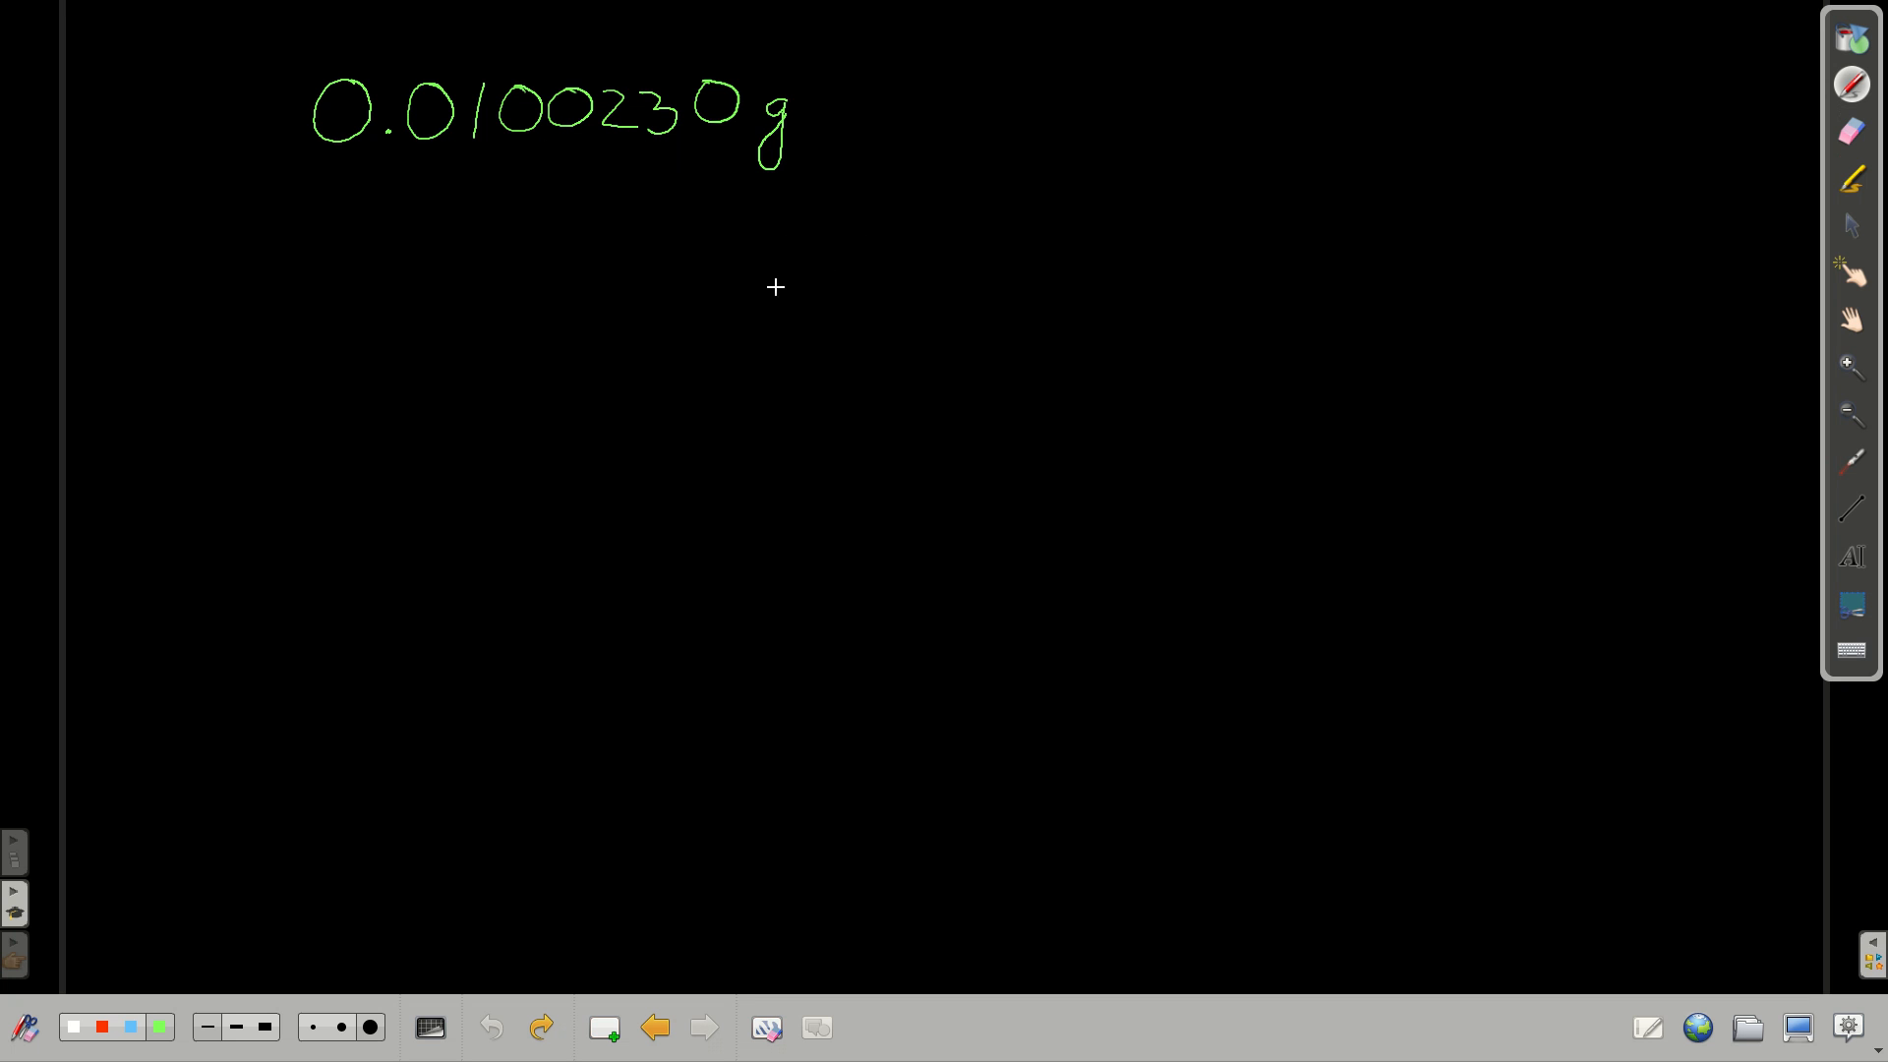
{"action": "mouse_move", "coordinate": [386, 245]}
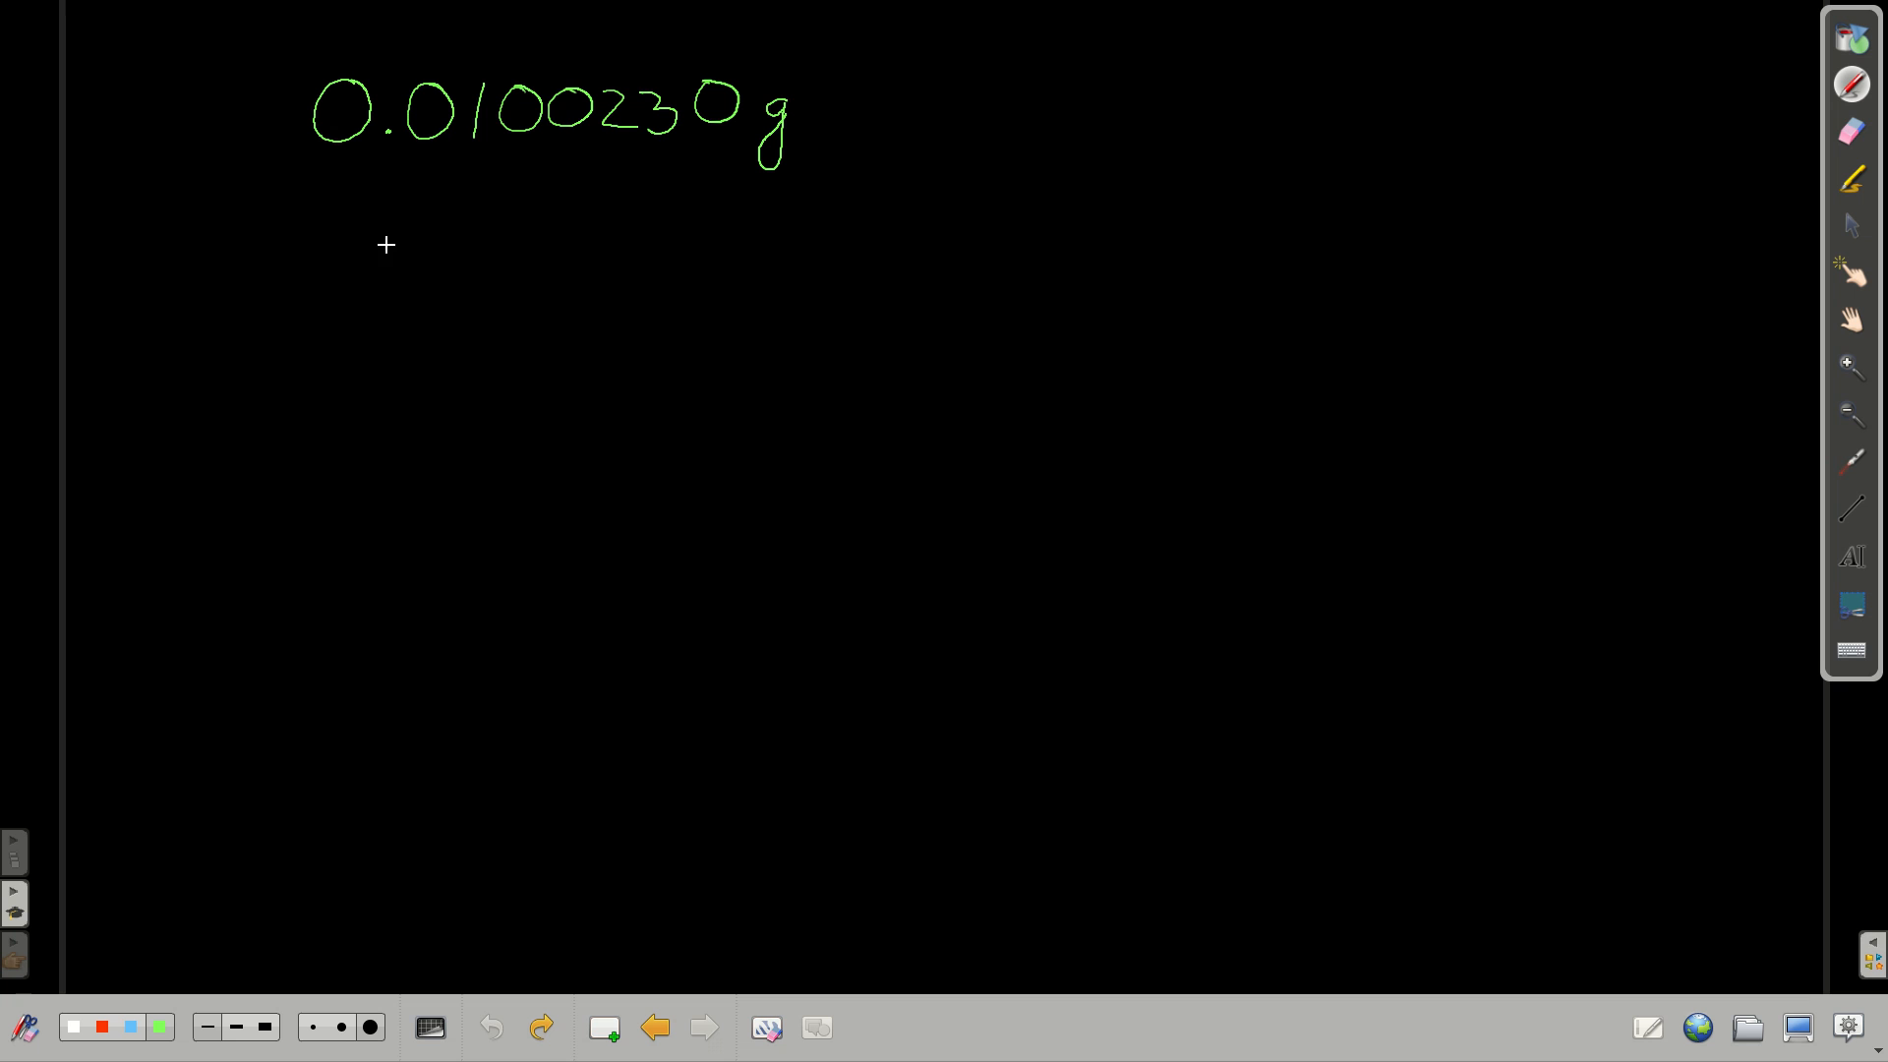
Draw two green arrows to the first two zeros and write 'leading zeros' beneath.
{"action": "left_click_drag", "start_coordinate": [386, 280], "coordinate": [361, 178]}
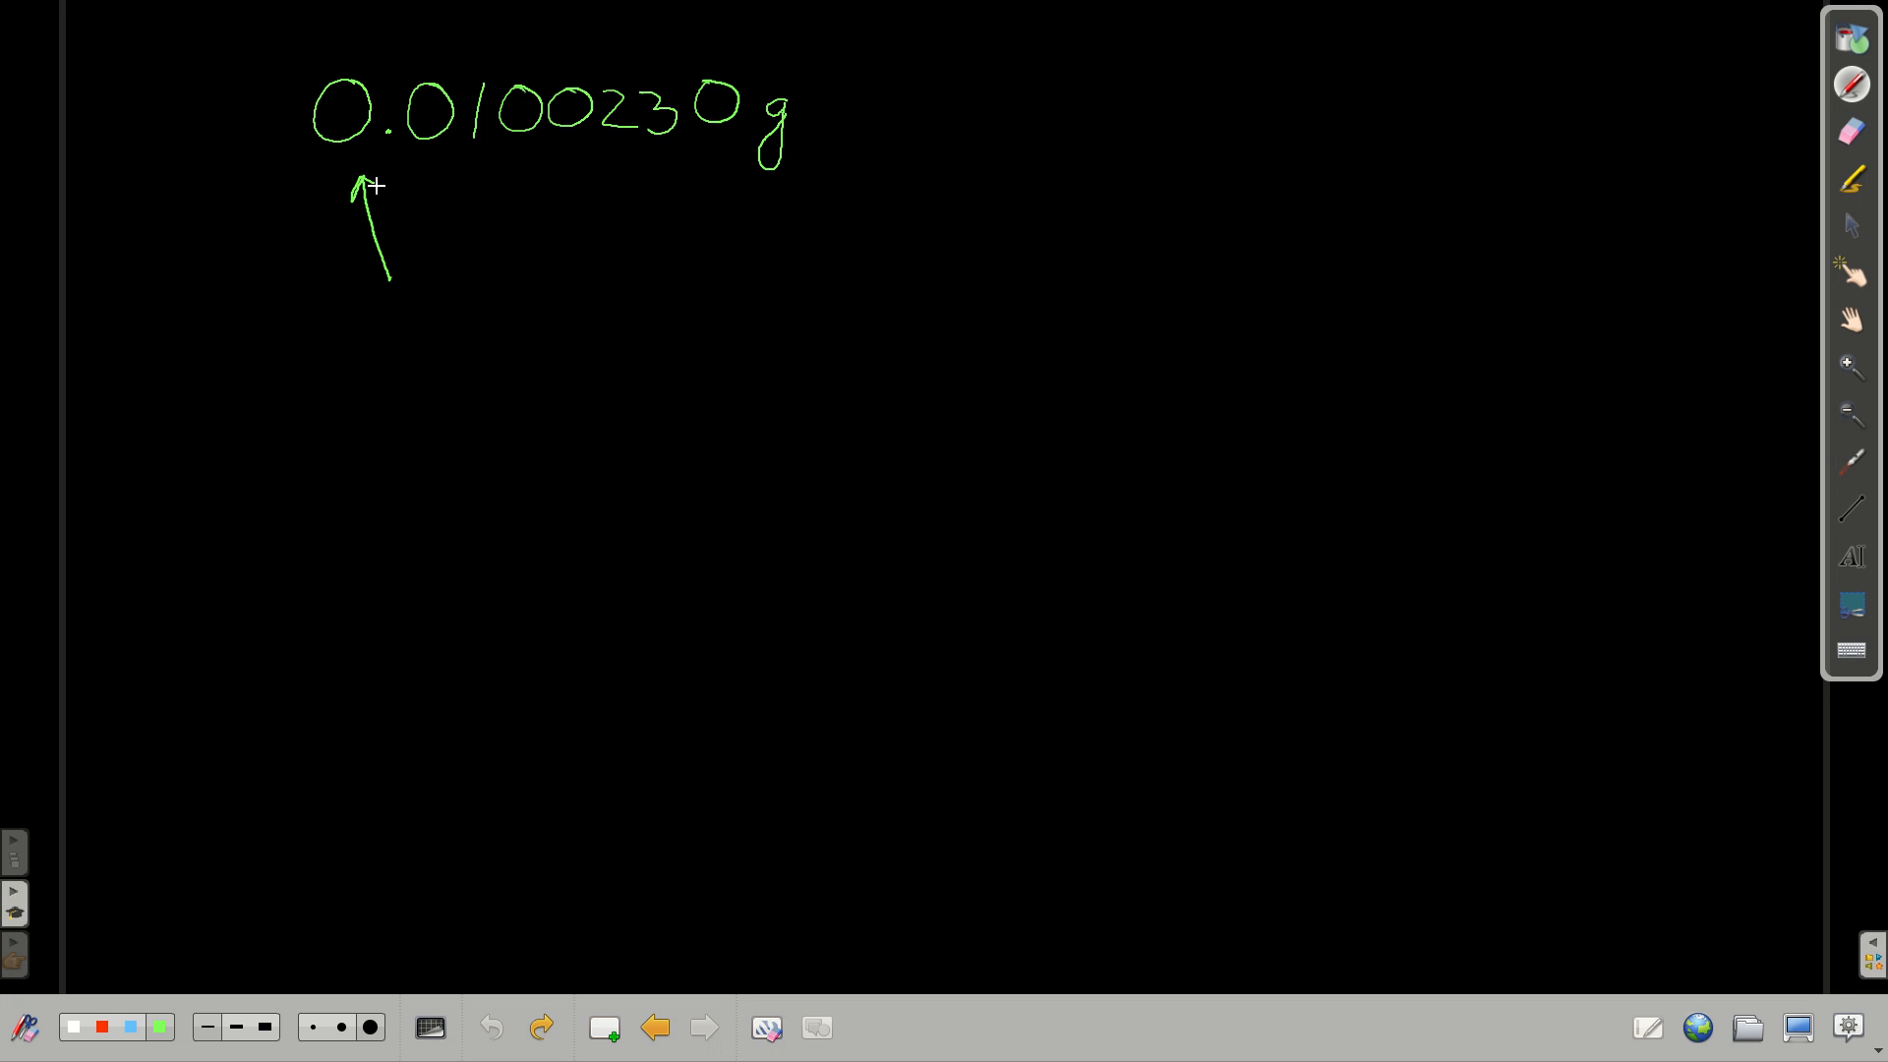
{"action": "left_click_drag", "start_coordinate": [397, 175], "coordinate": [387, 283]}
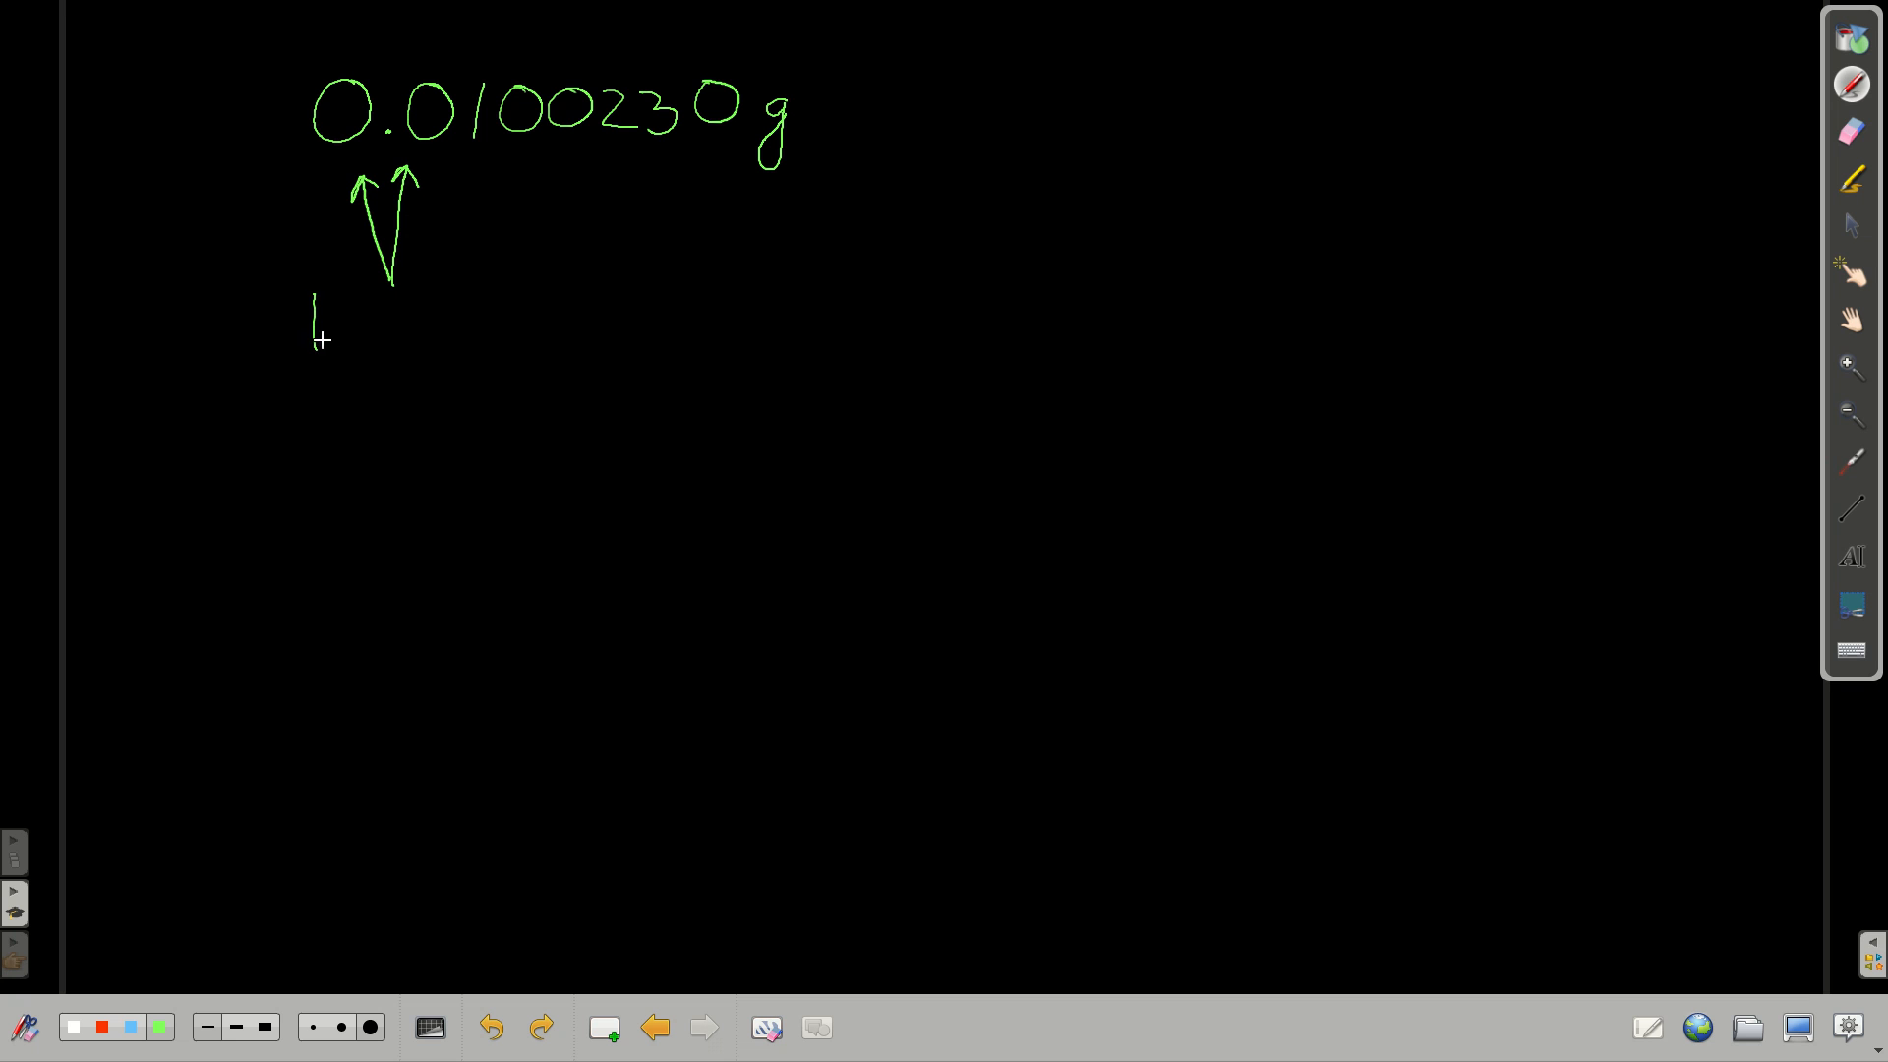
{"action": "left_click_drag", "start_coordinate": [313, 325], "coordinate": [422, 325]}
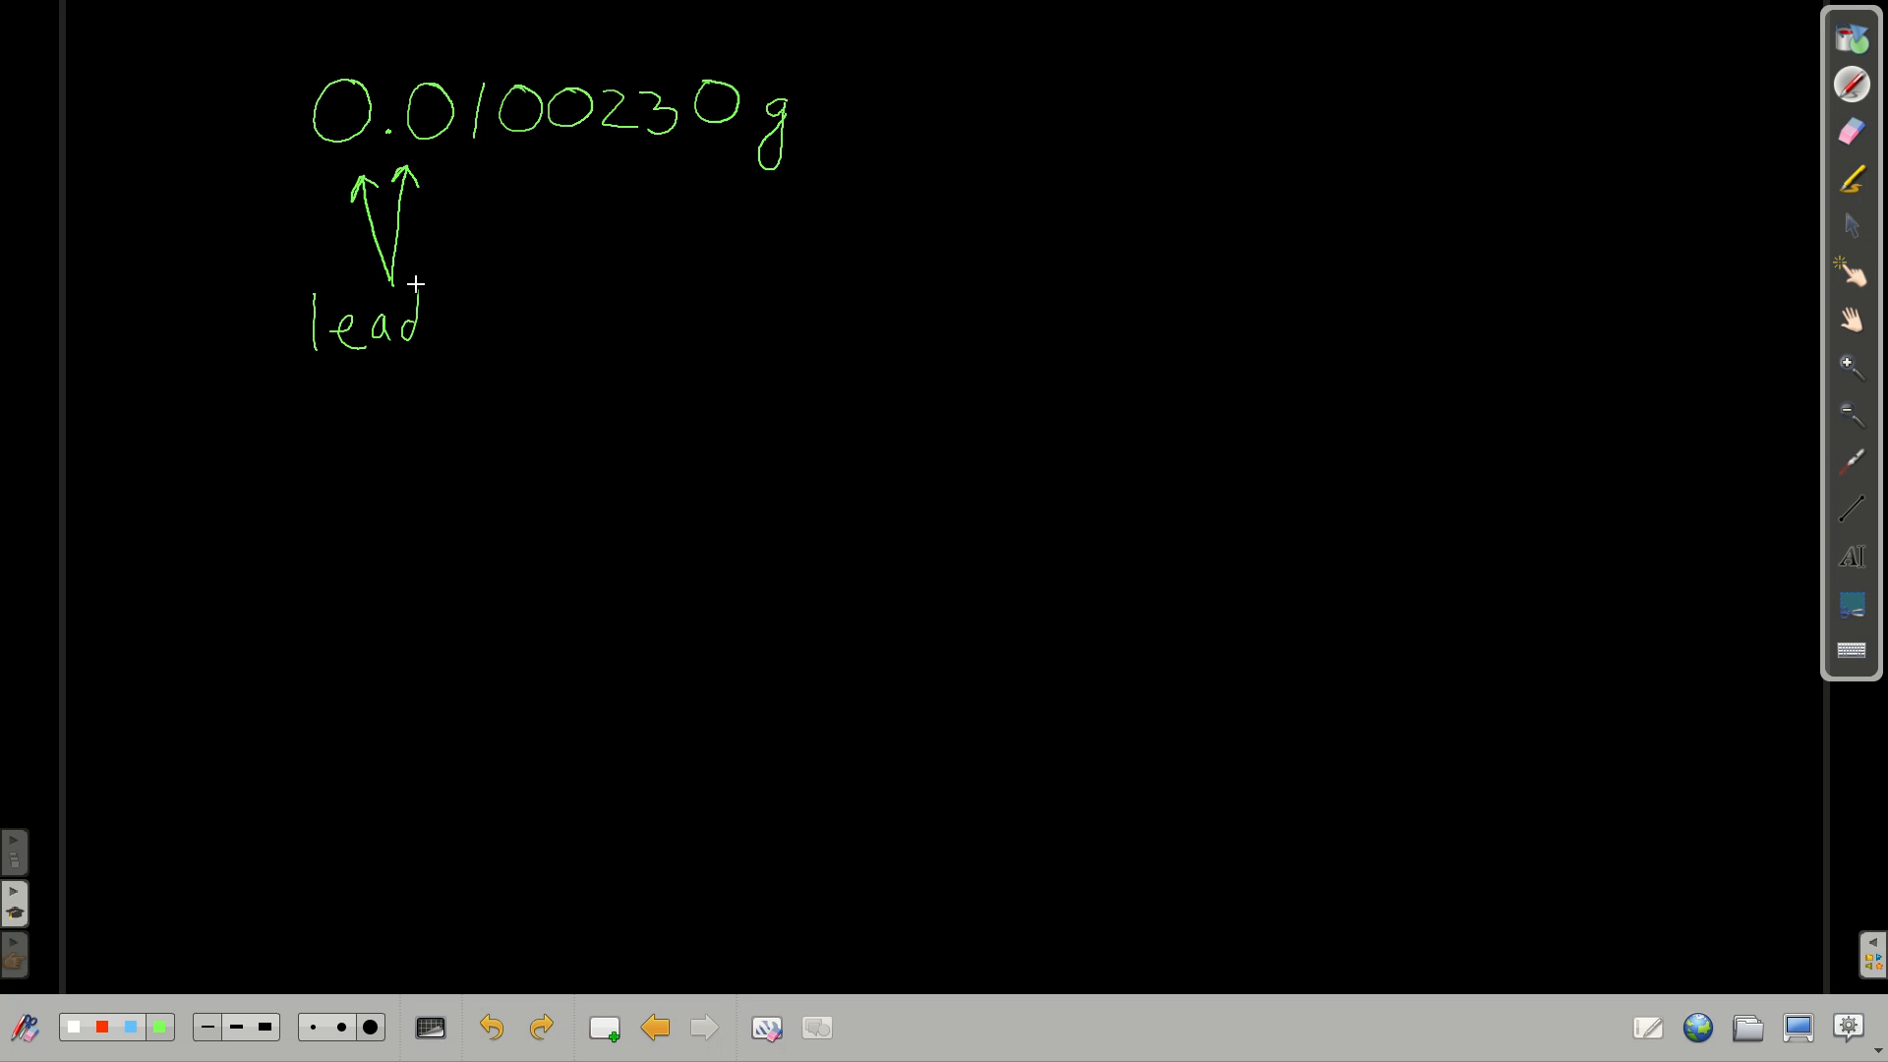
{"action": "left_click_drag", "start_coordinate": [427, 325], "coordinate": [530, 325]}
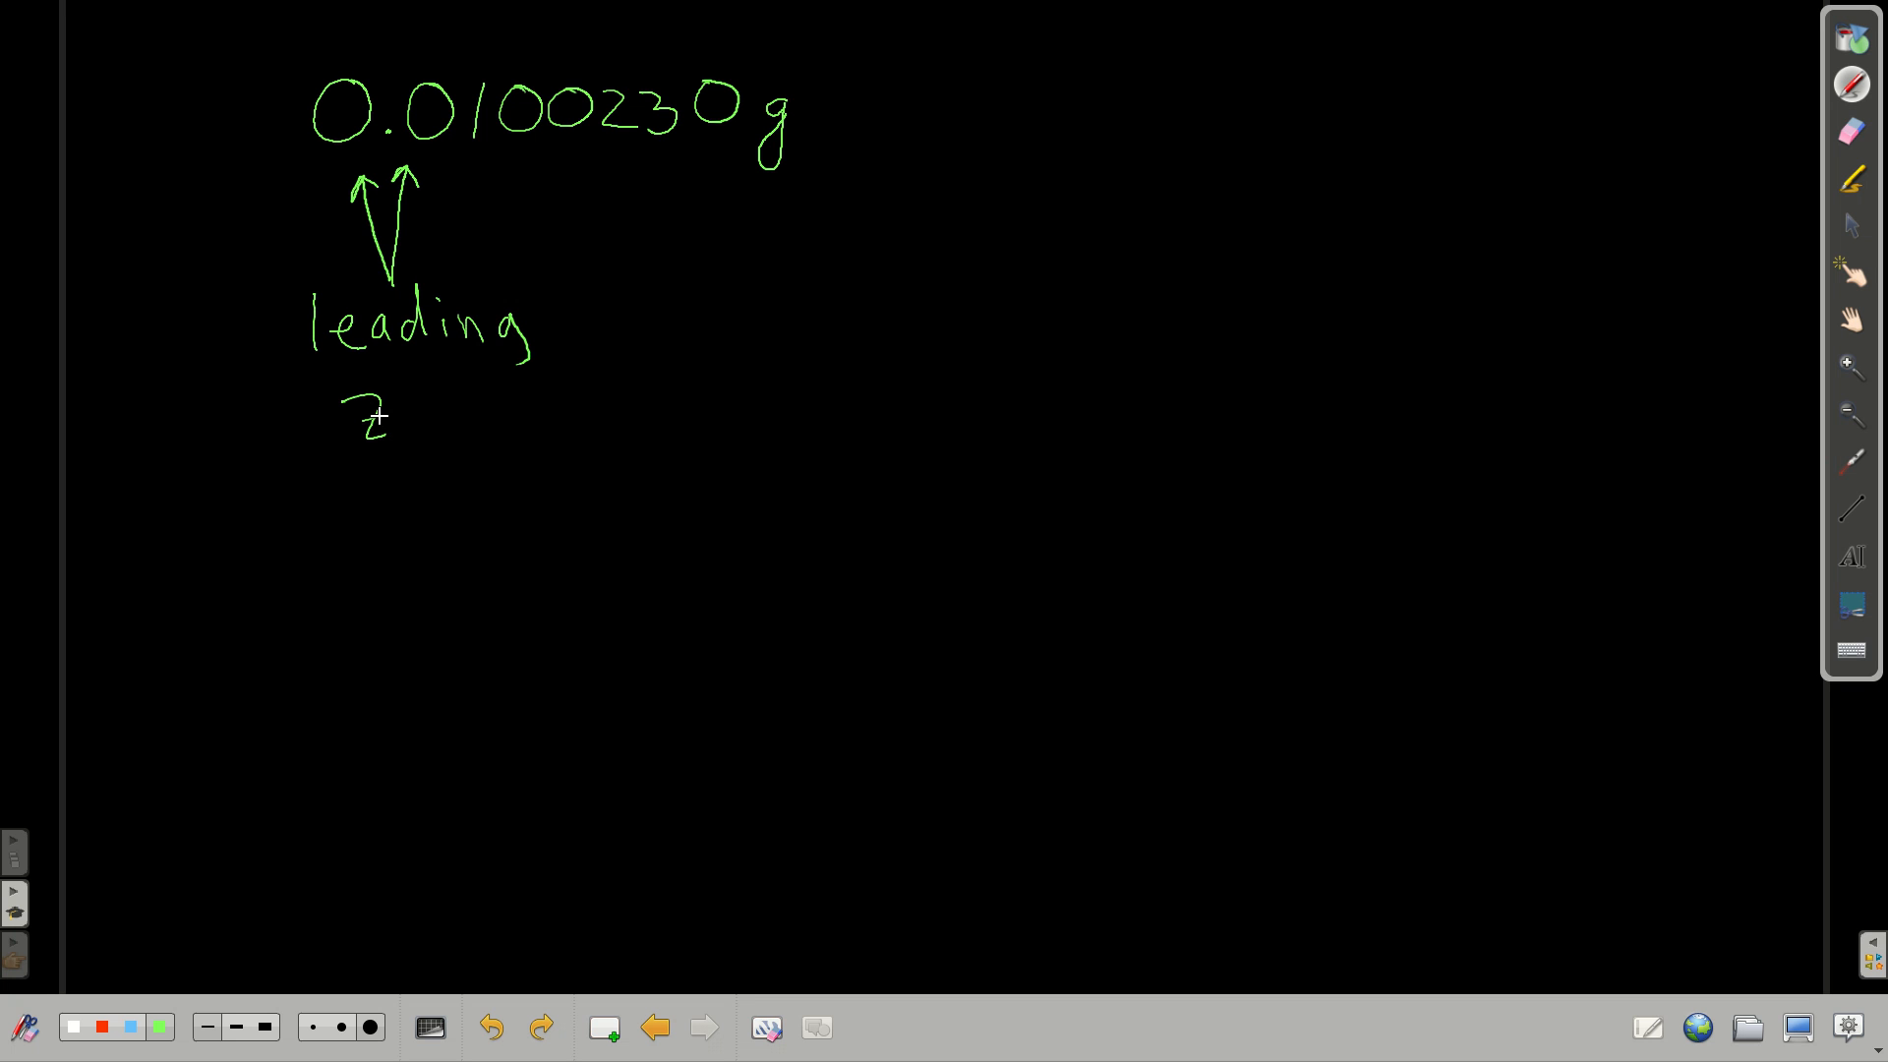
{"action": "left_click_drag", "start_coordinate": [386, 409], "coordinate": [482, 409]}
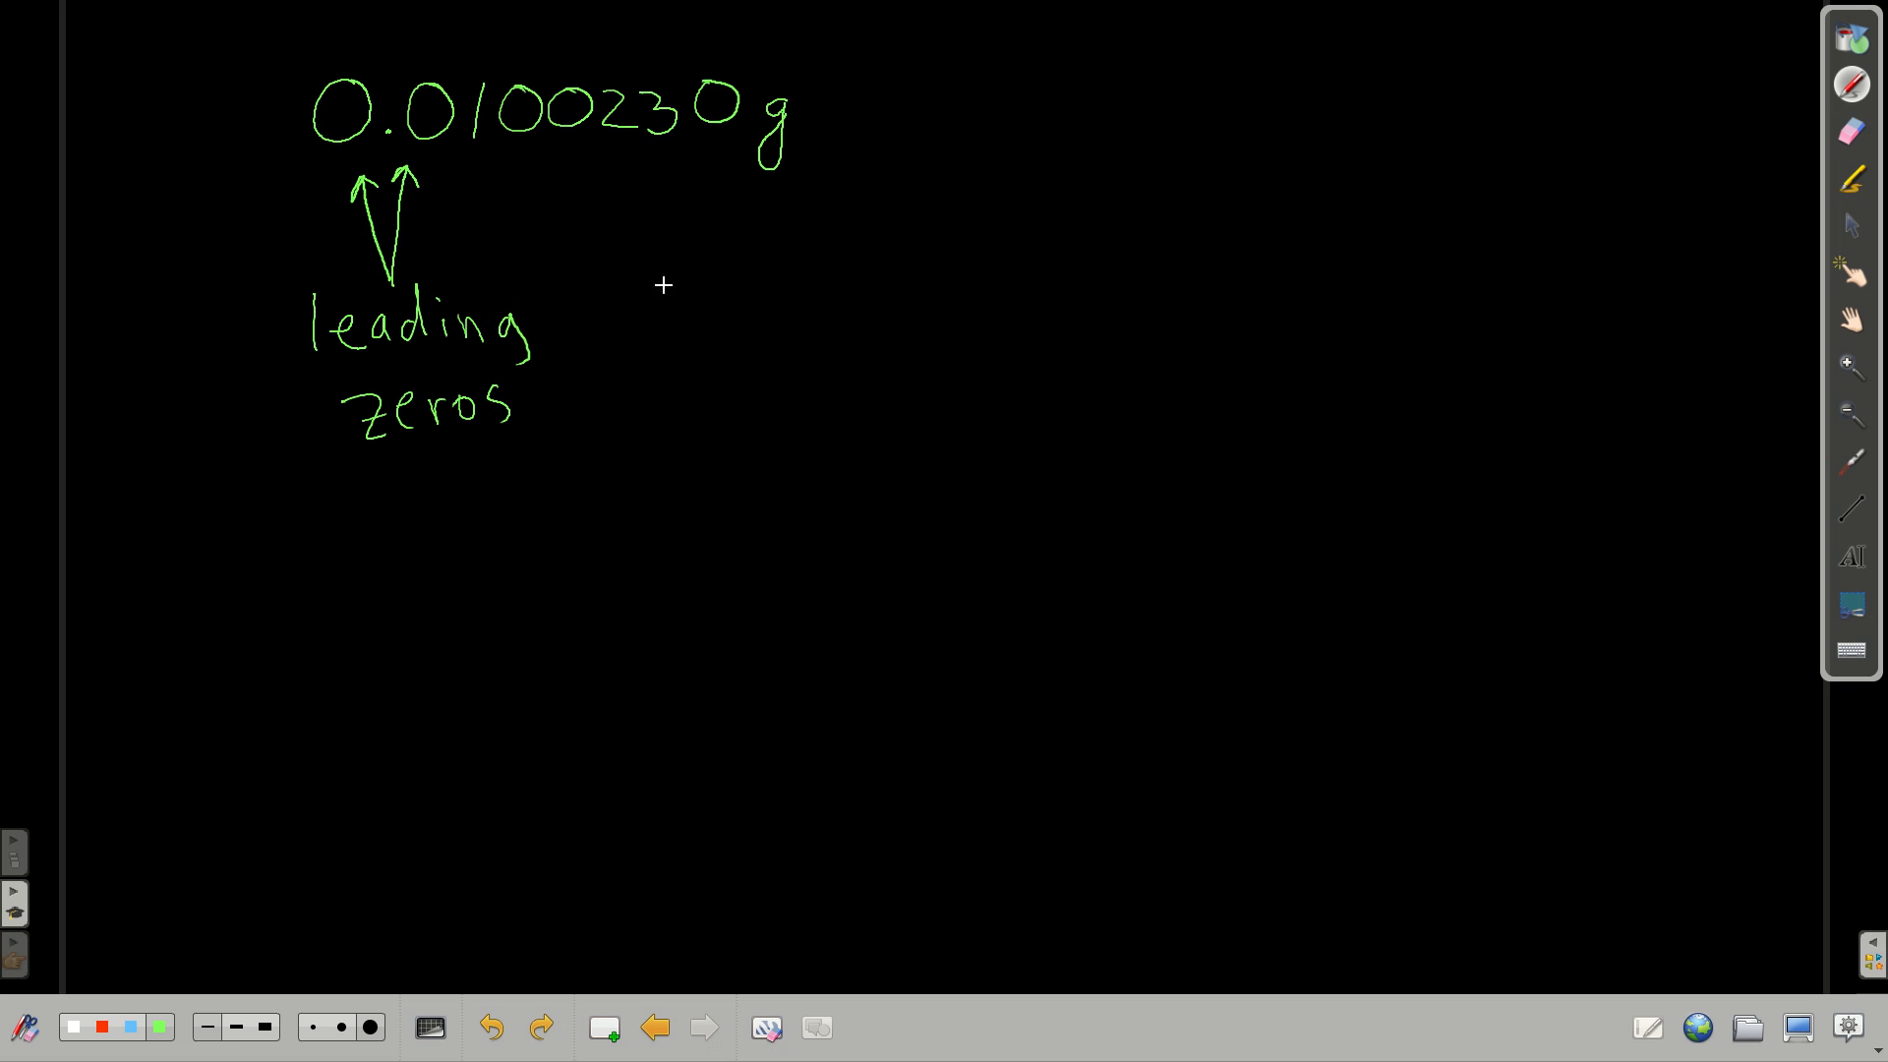
{"action": "mouse_move", "coordinate": [526, 526]}
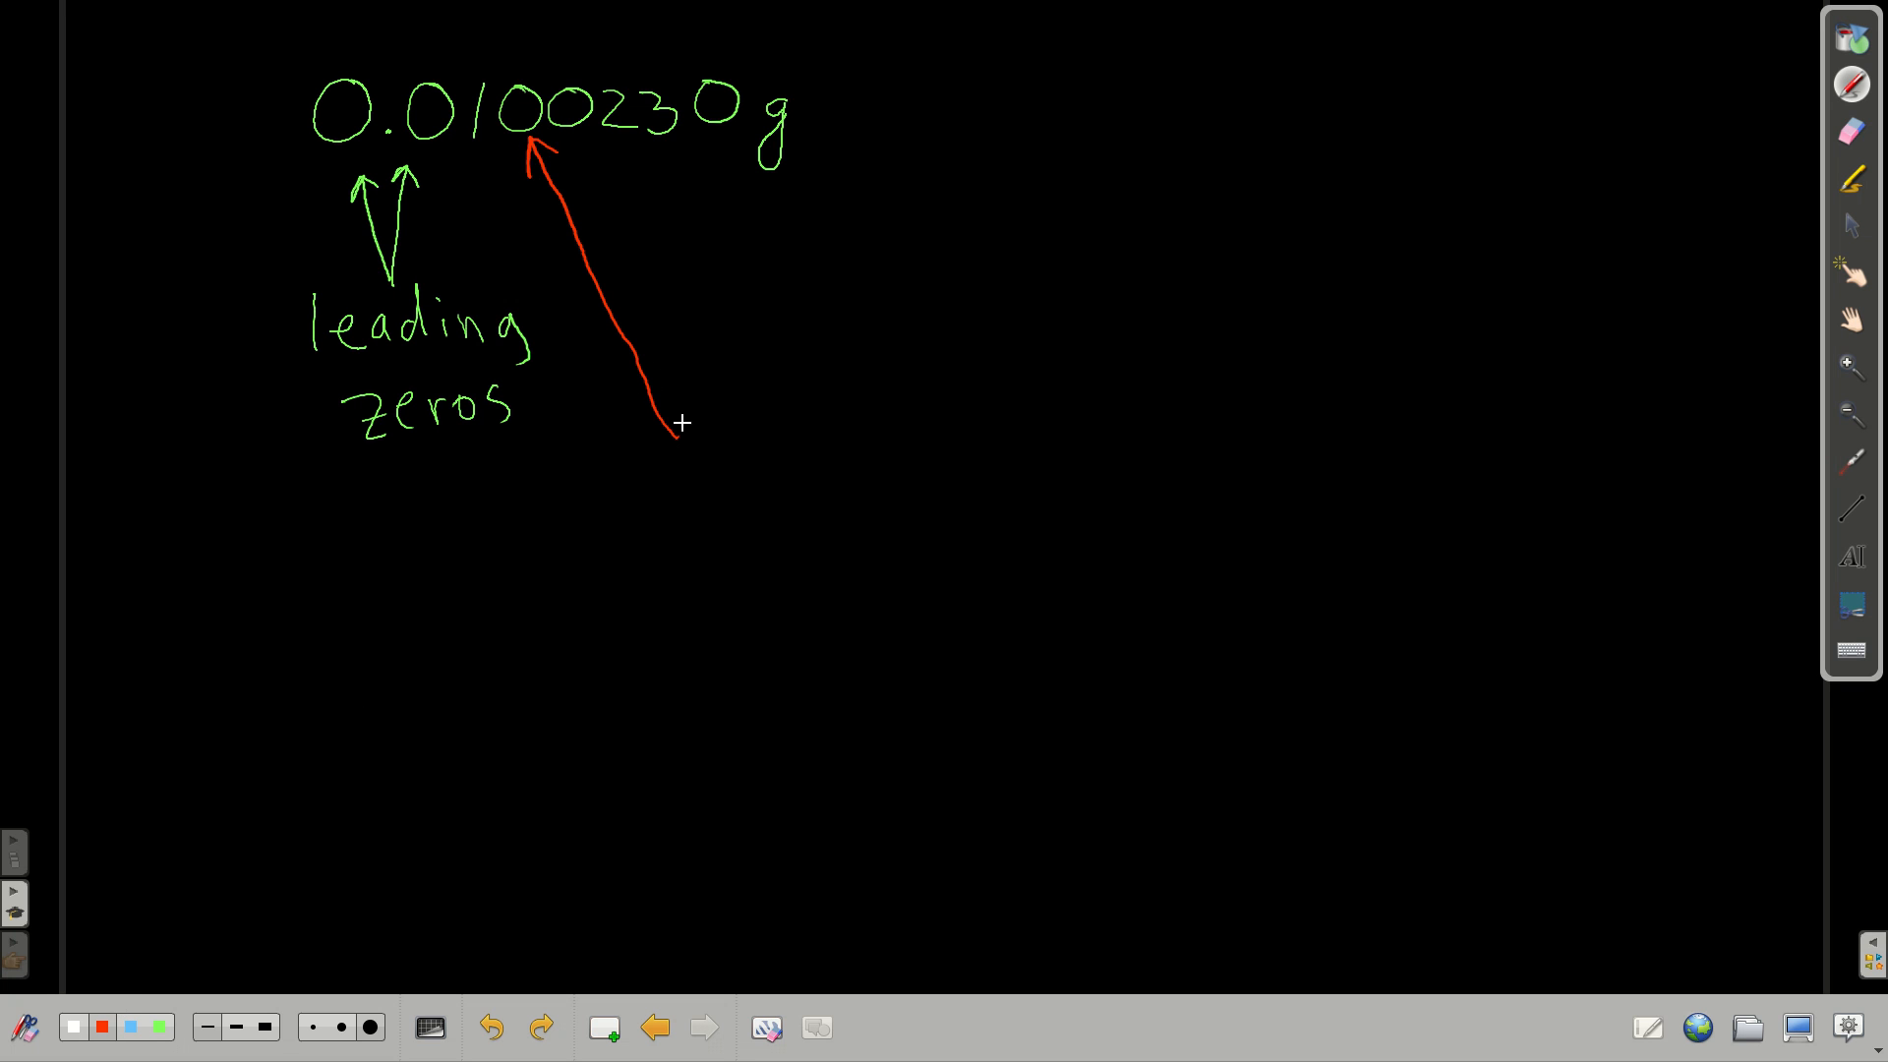
Draw a red arrow to the second enclosed zero between the 1 and 2.
{"action": "left_click_drag", "start_coordinate": [578, 136], "coordinate": [677, 434]}
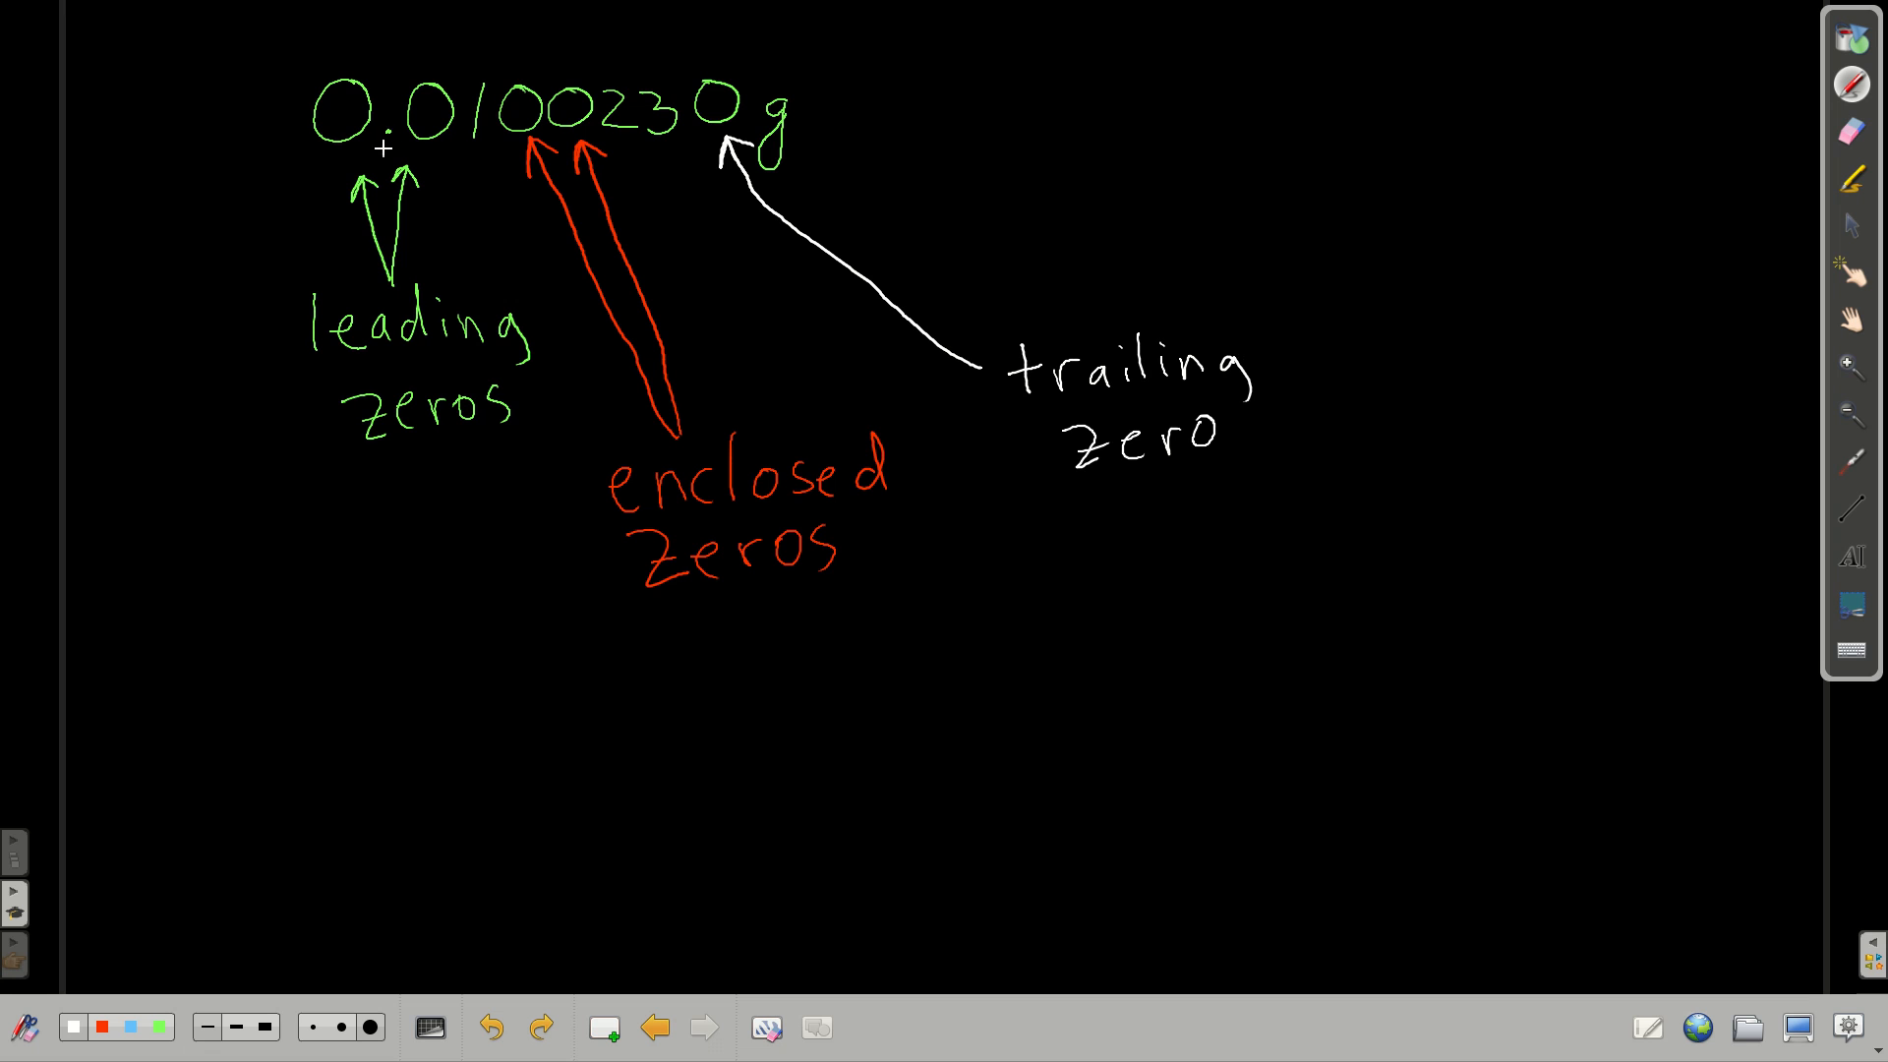
{"action": "mouse_move", "coordinate": [730, 133]}
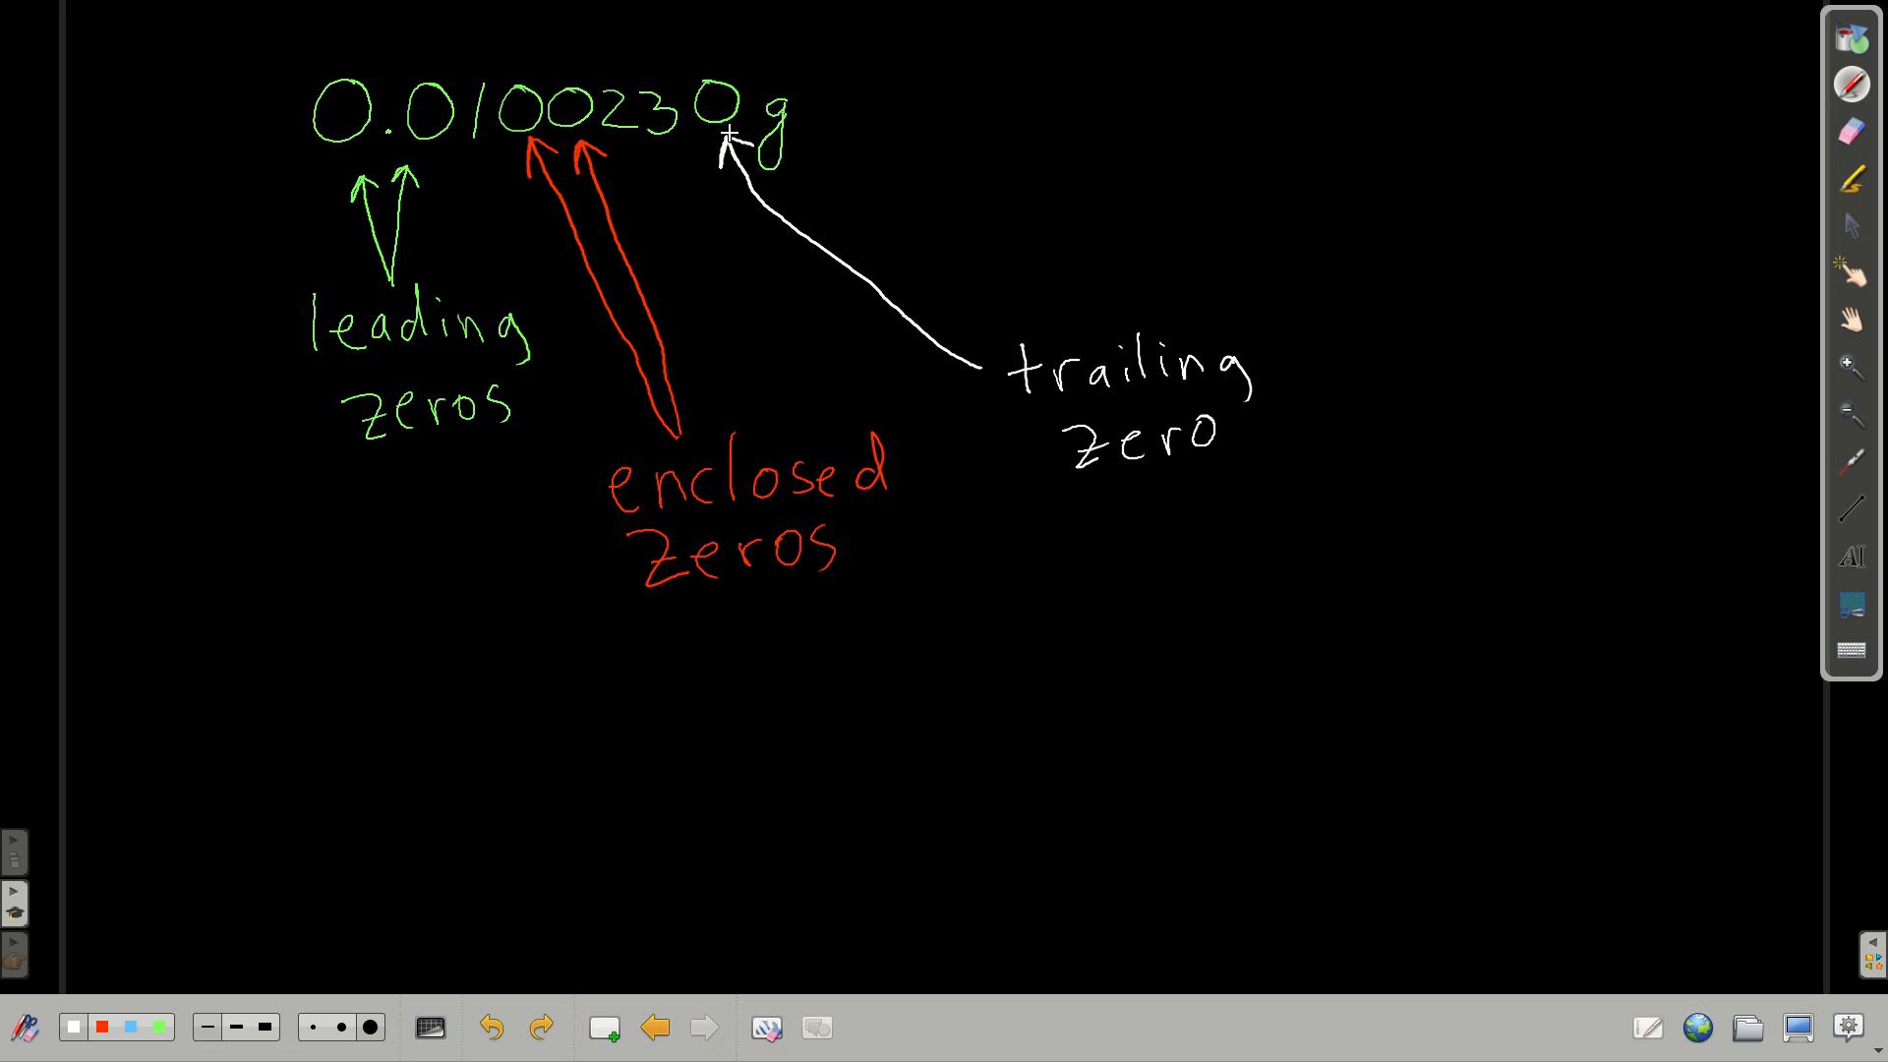
{"action": "mouse_move", "coordinate": [184, 976]}
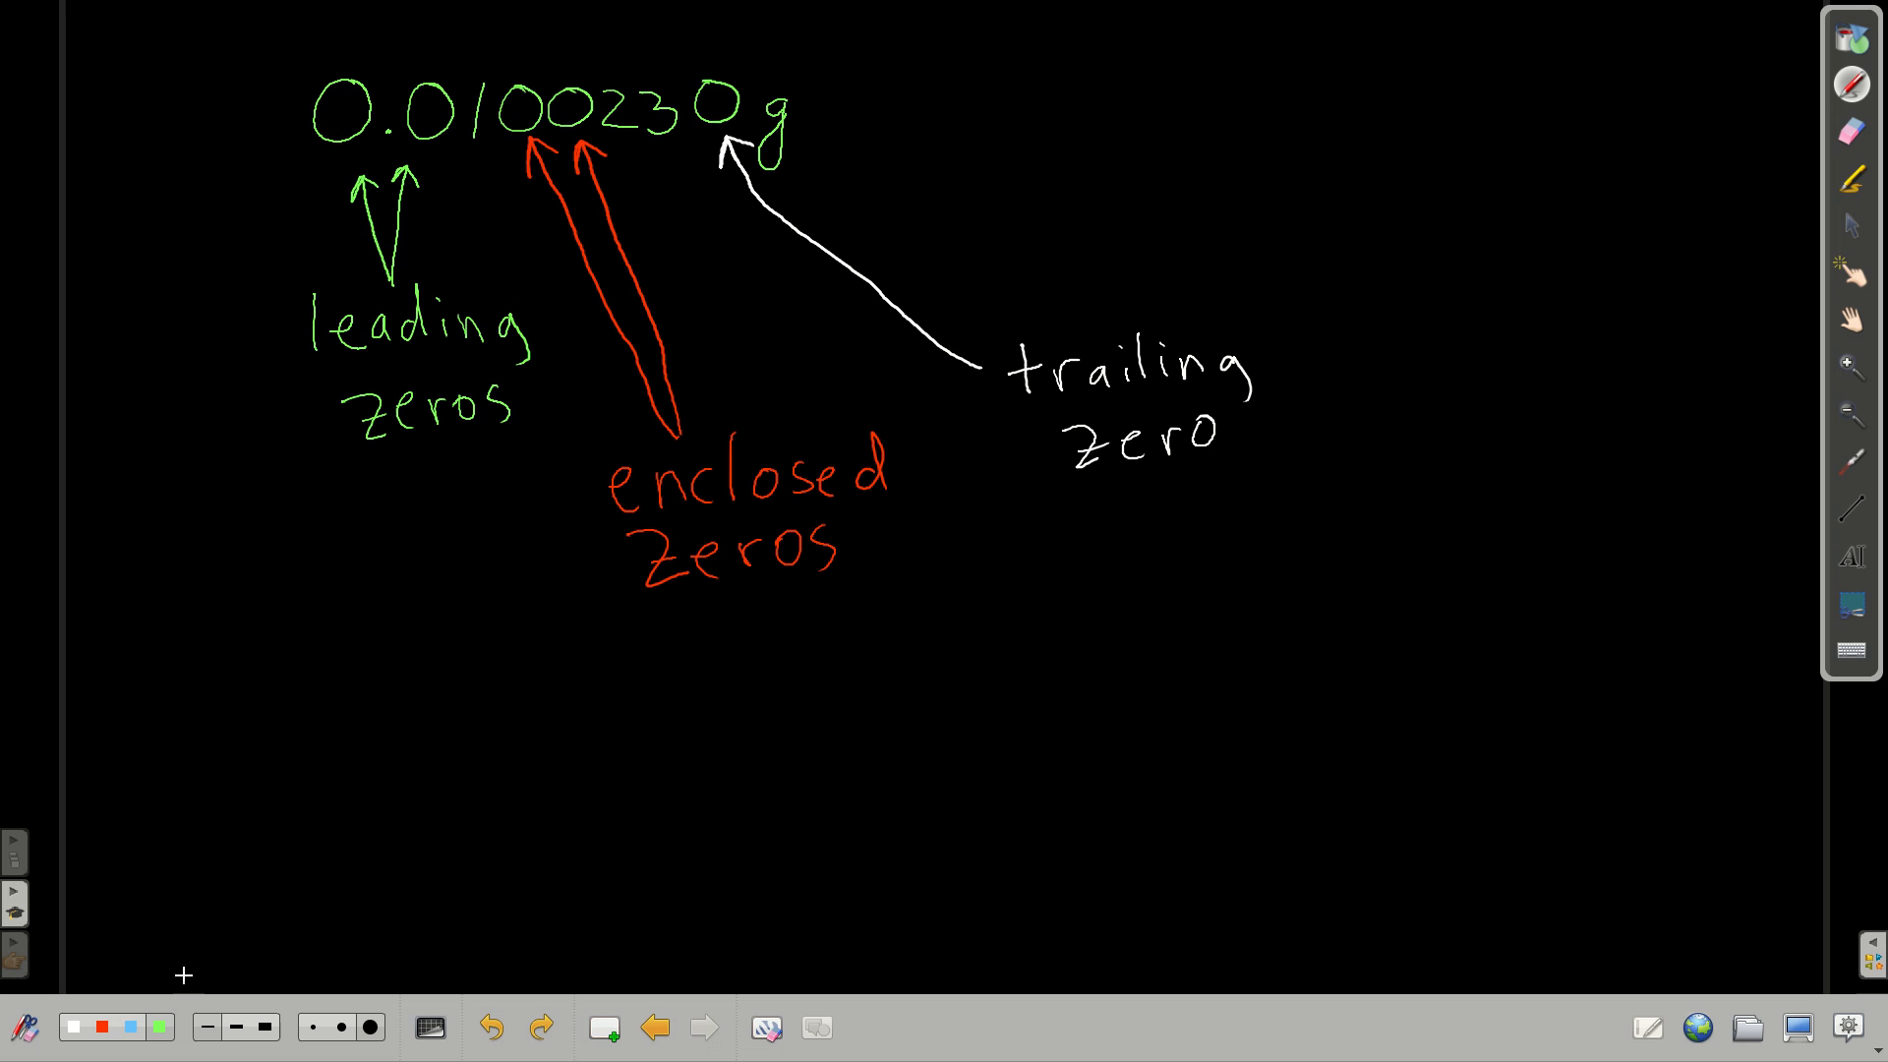
{"action": "mouse_move", "coordinate": [406, 122]}
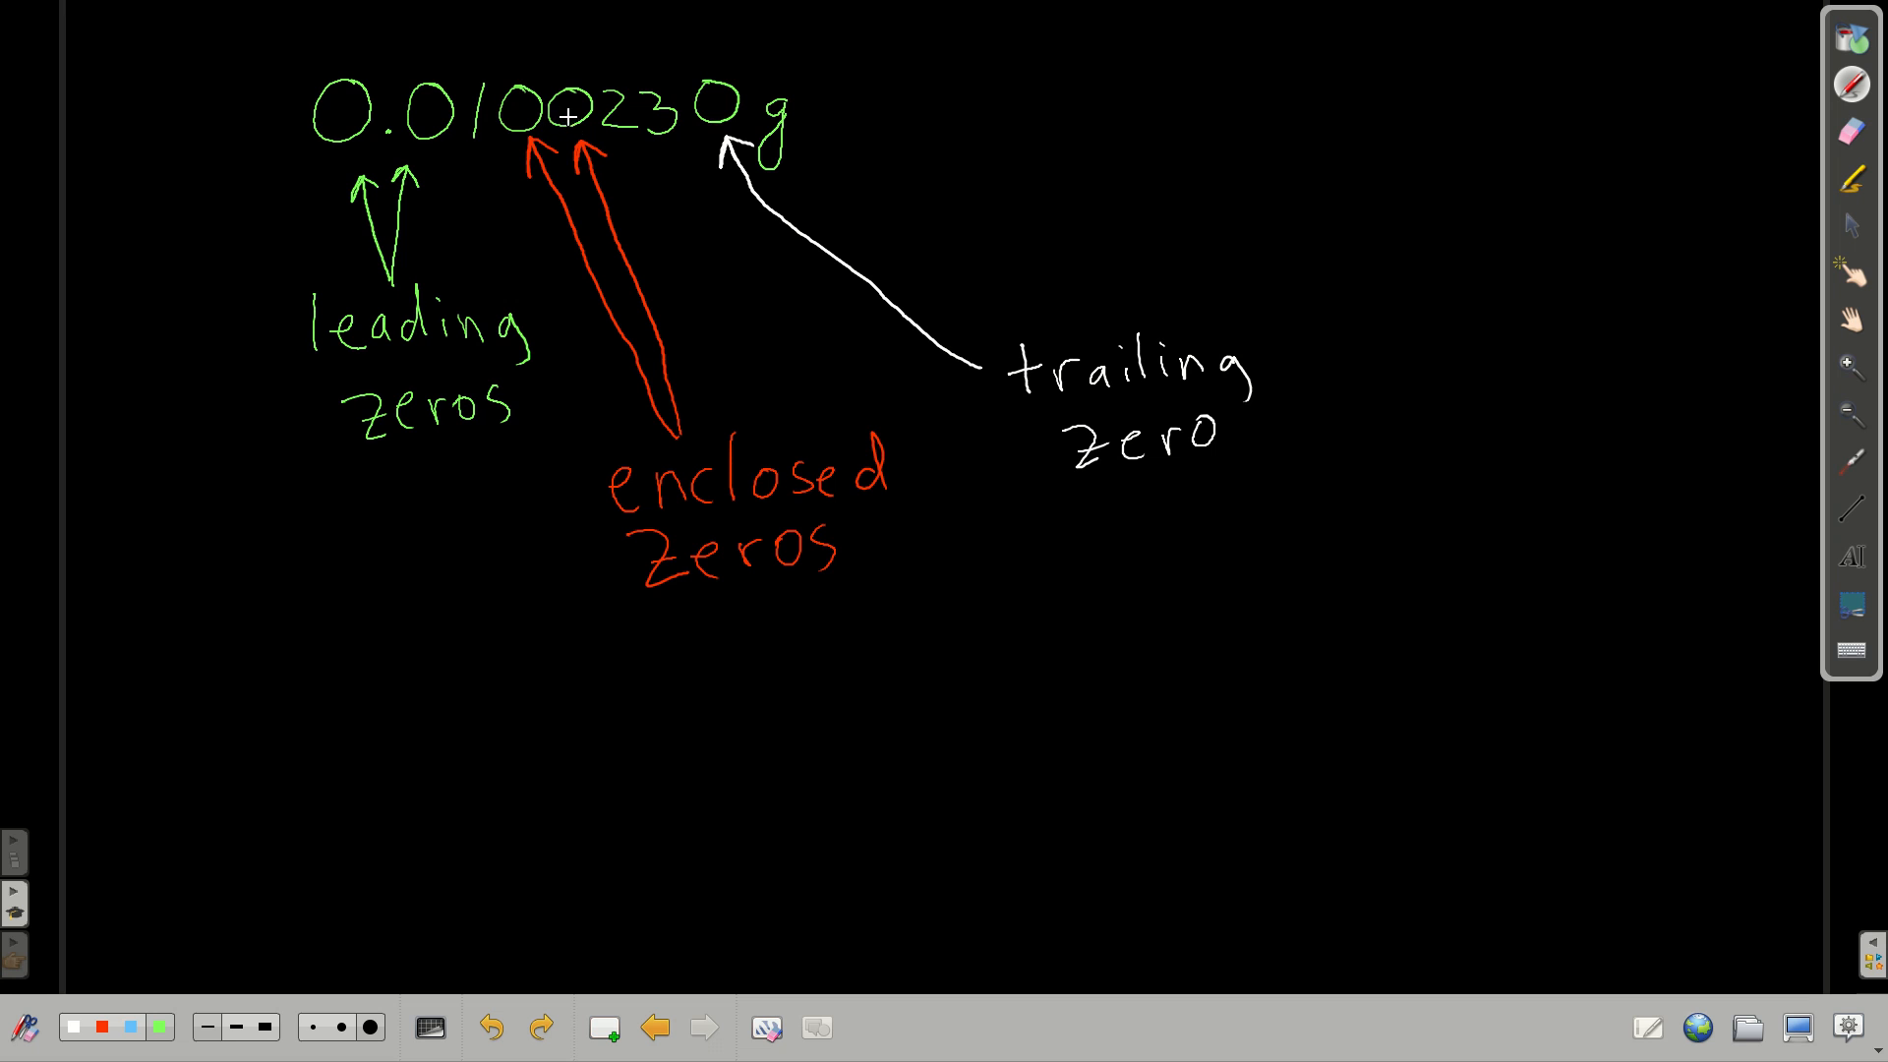
{"action": "mouse_move", "coordinate": [392, 150]}
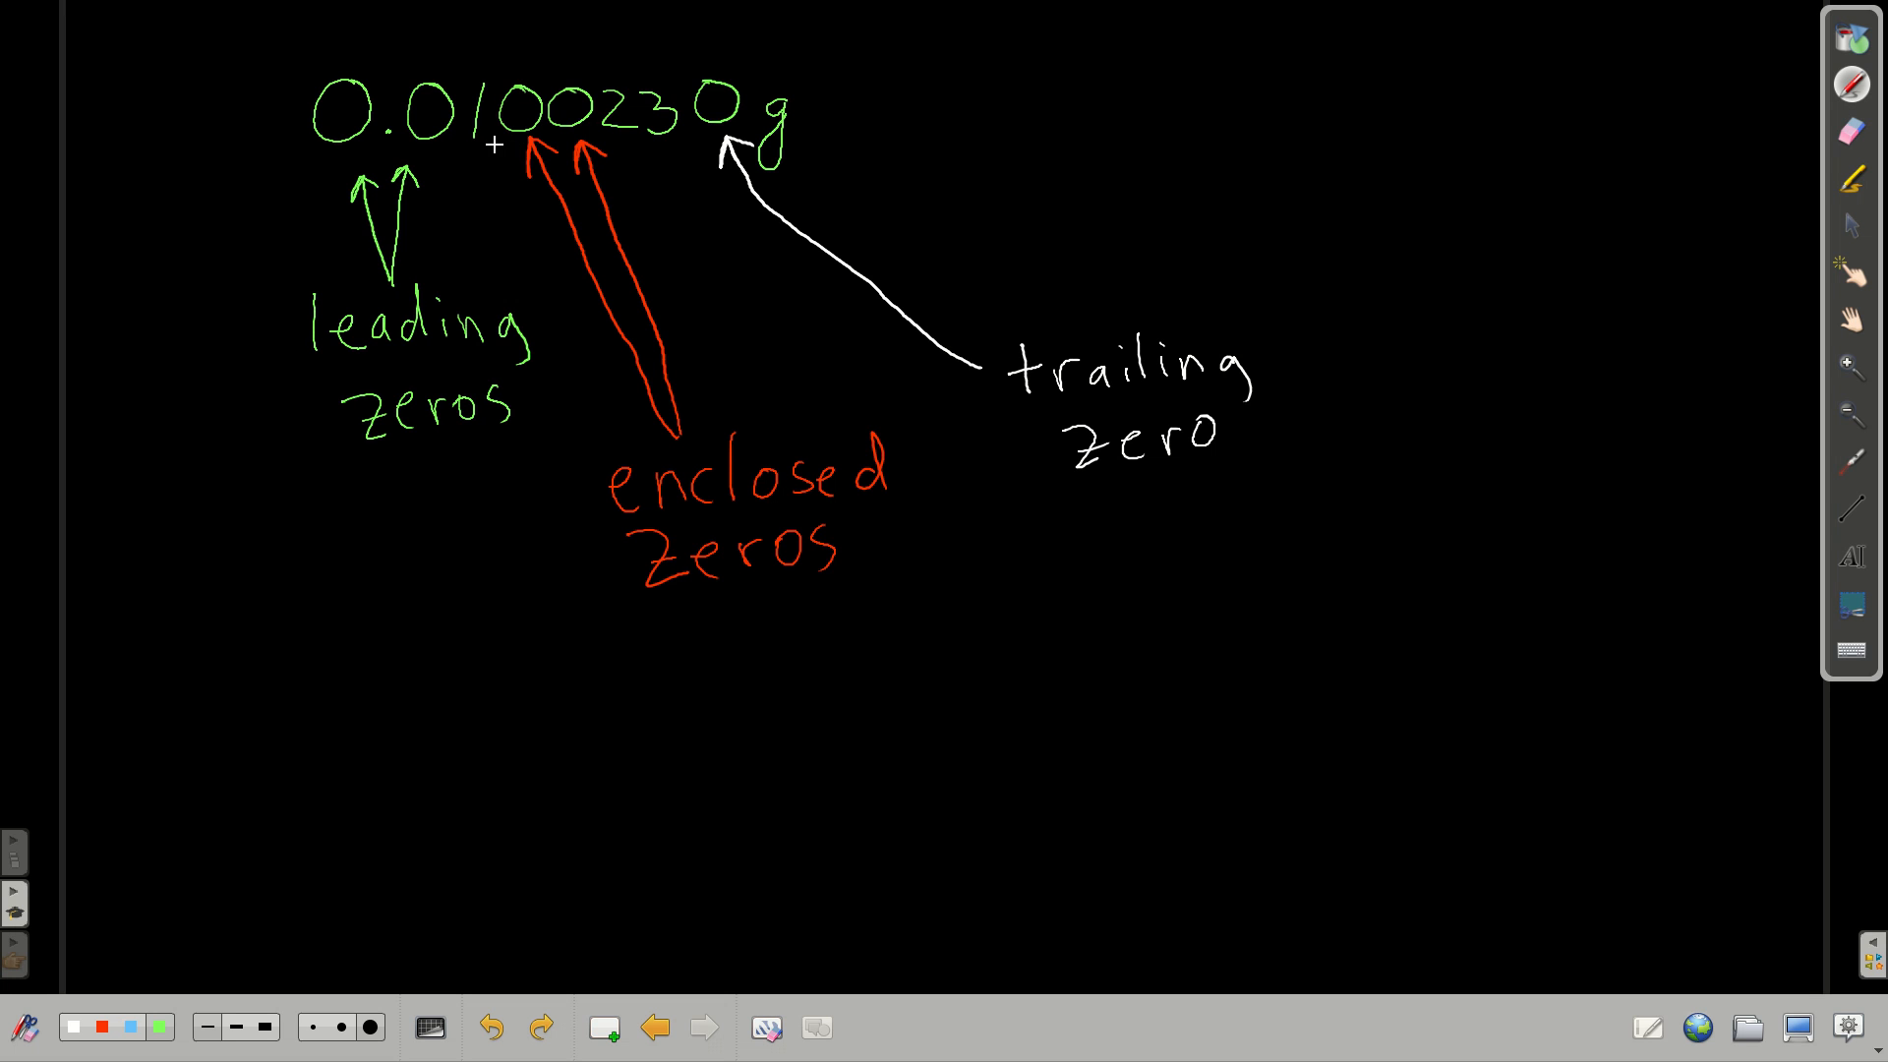
{"action": "mouse_move", "coordinate": [569, 114]}
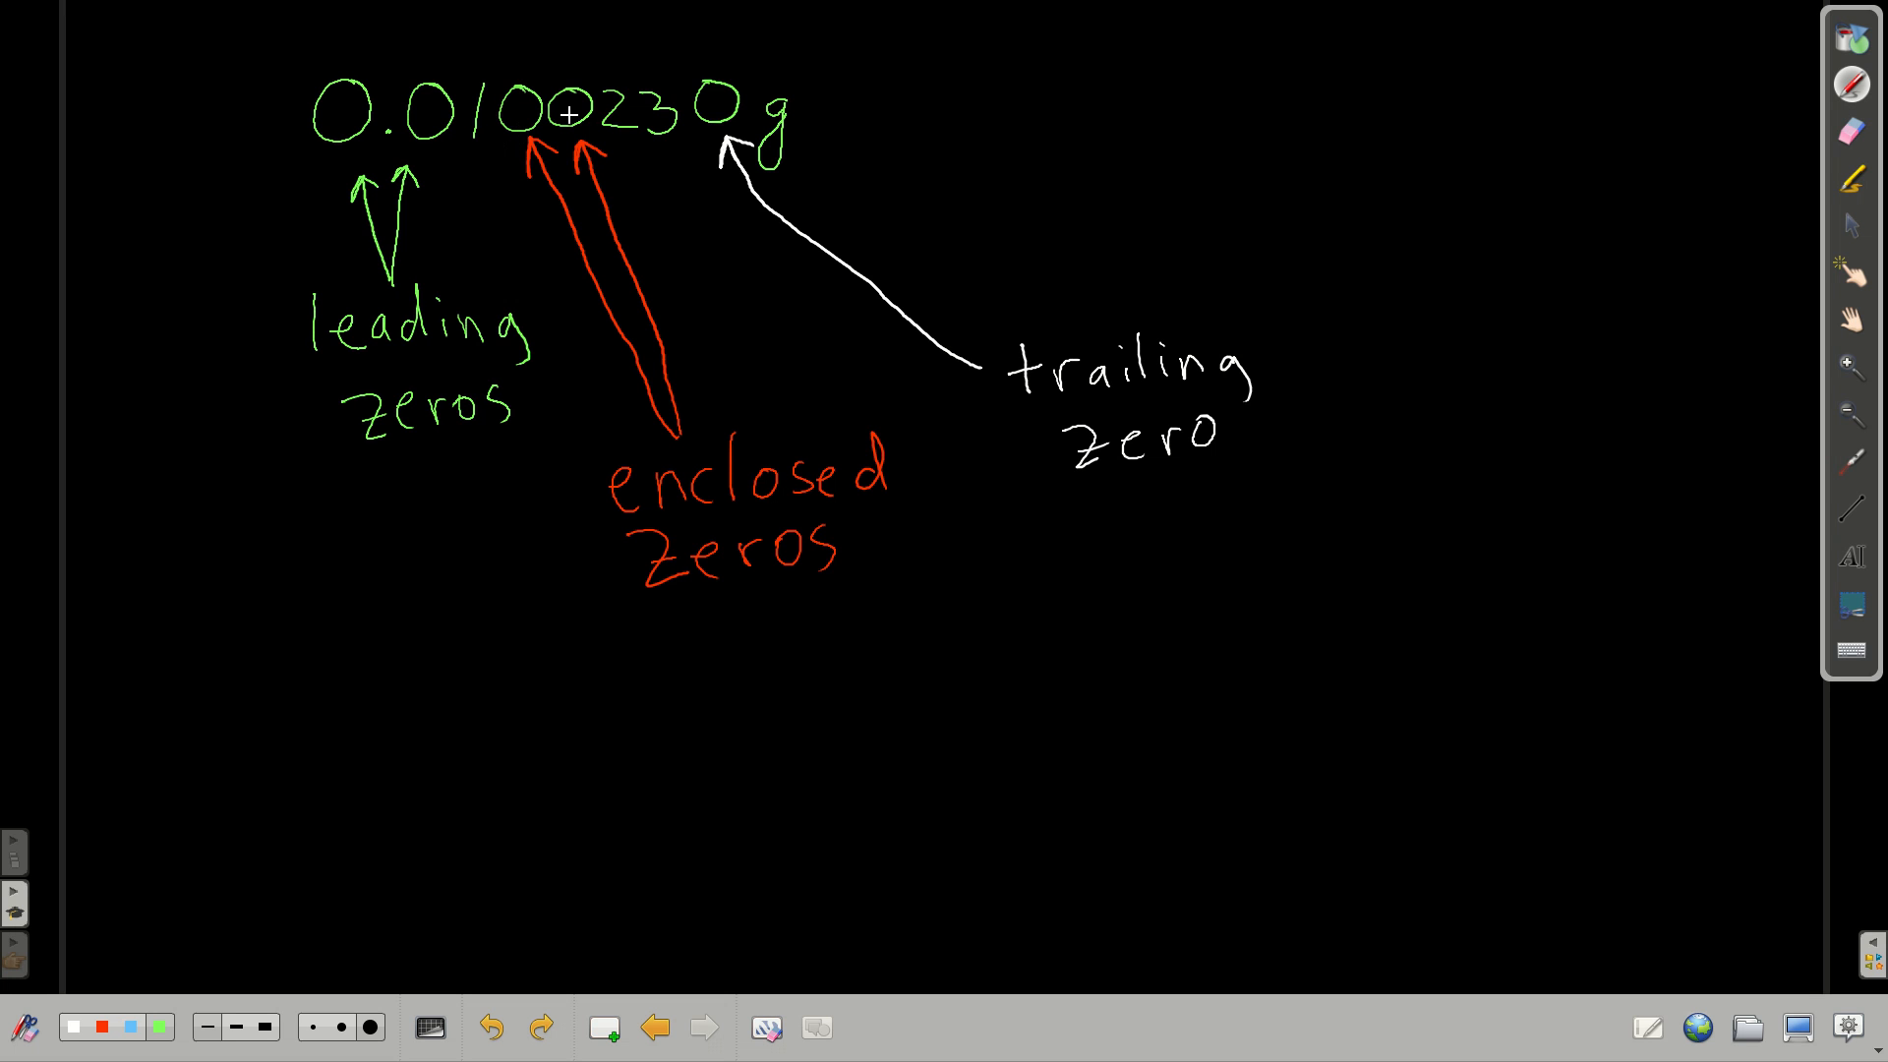